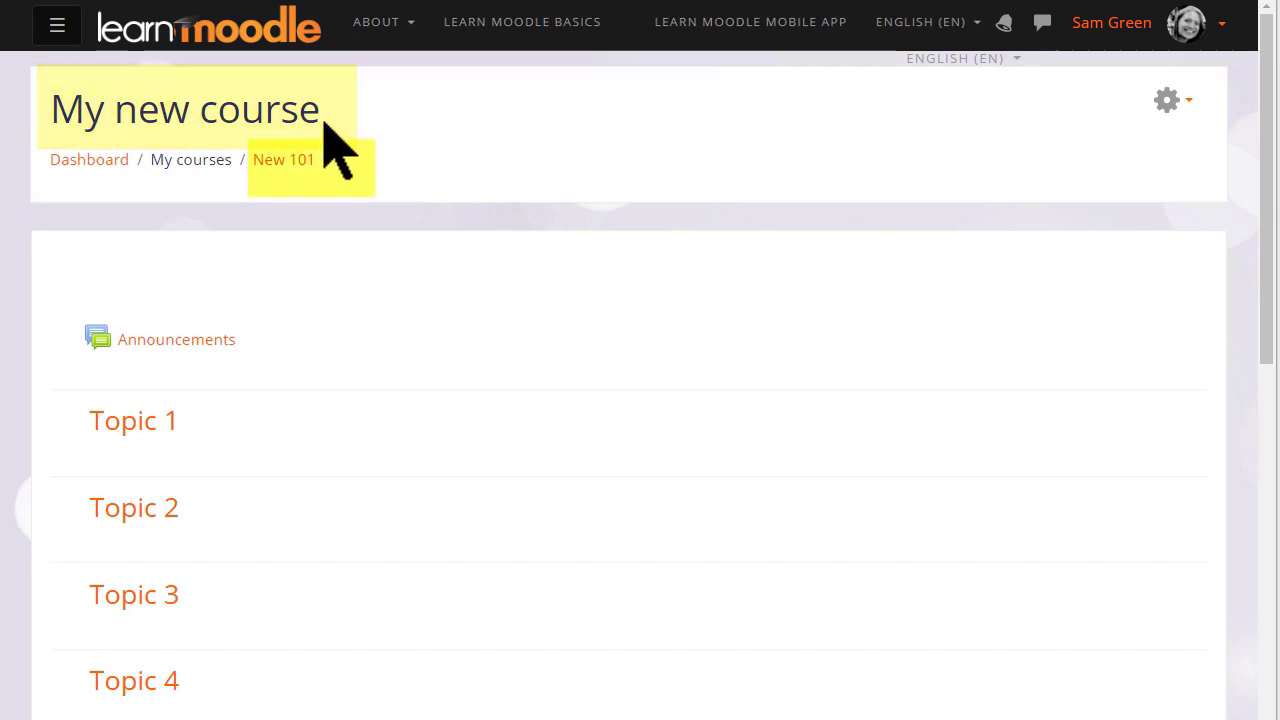
mouse_move(284, 159)
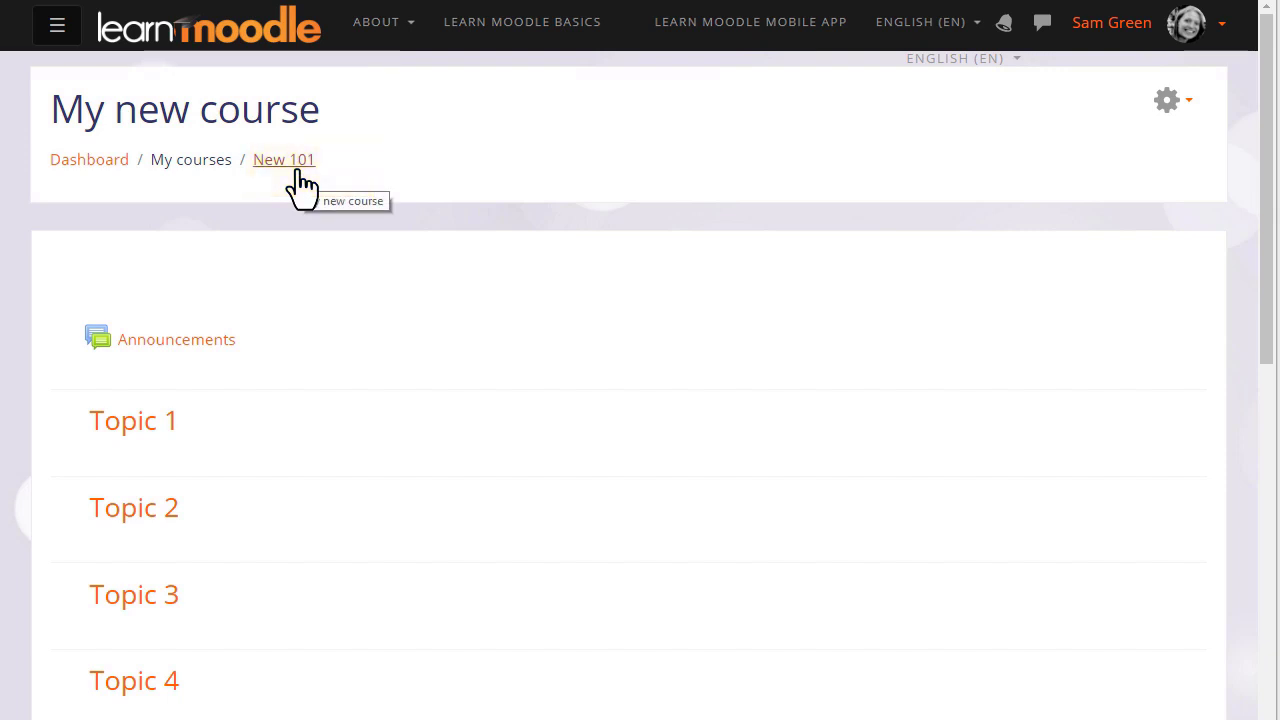
mouse_move(300, 360)
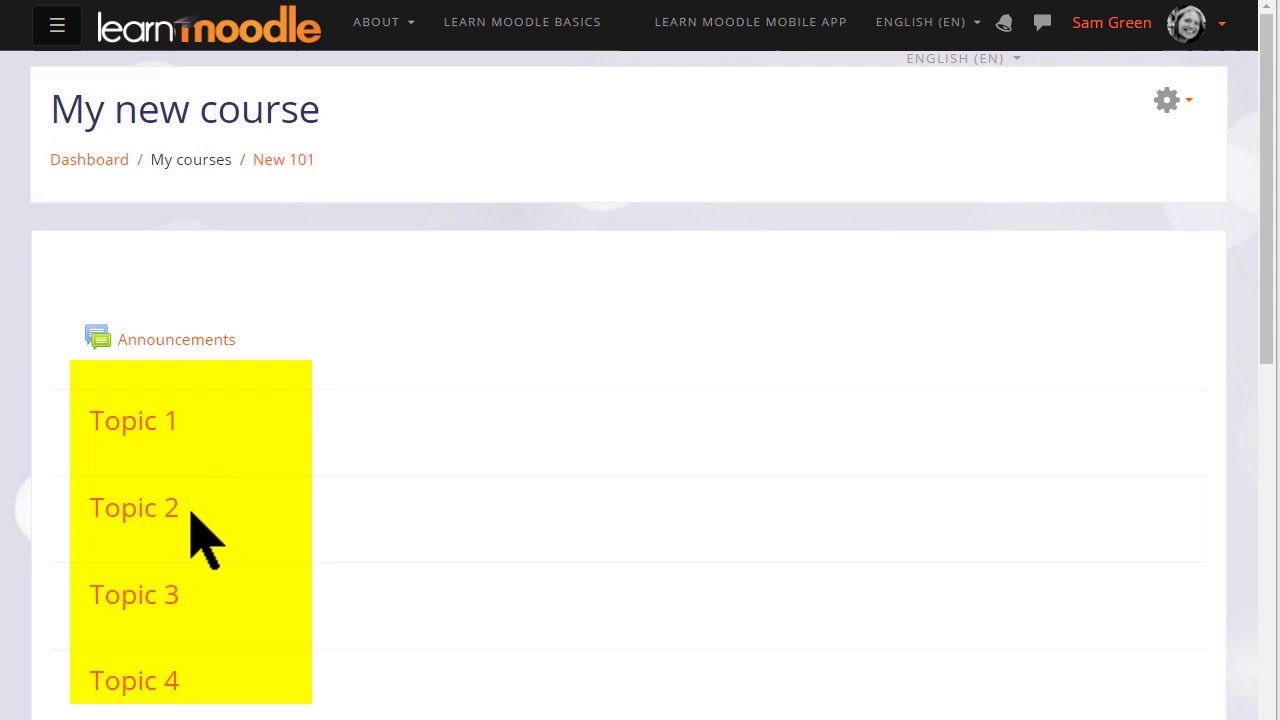
mouse_move(235, 640)
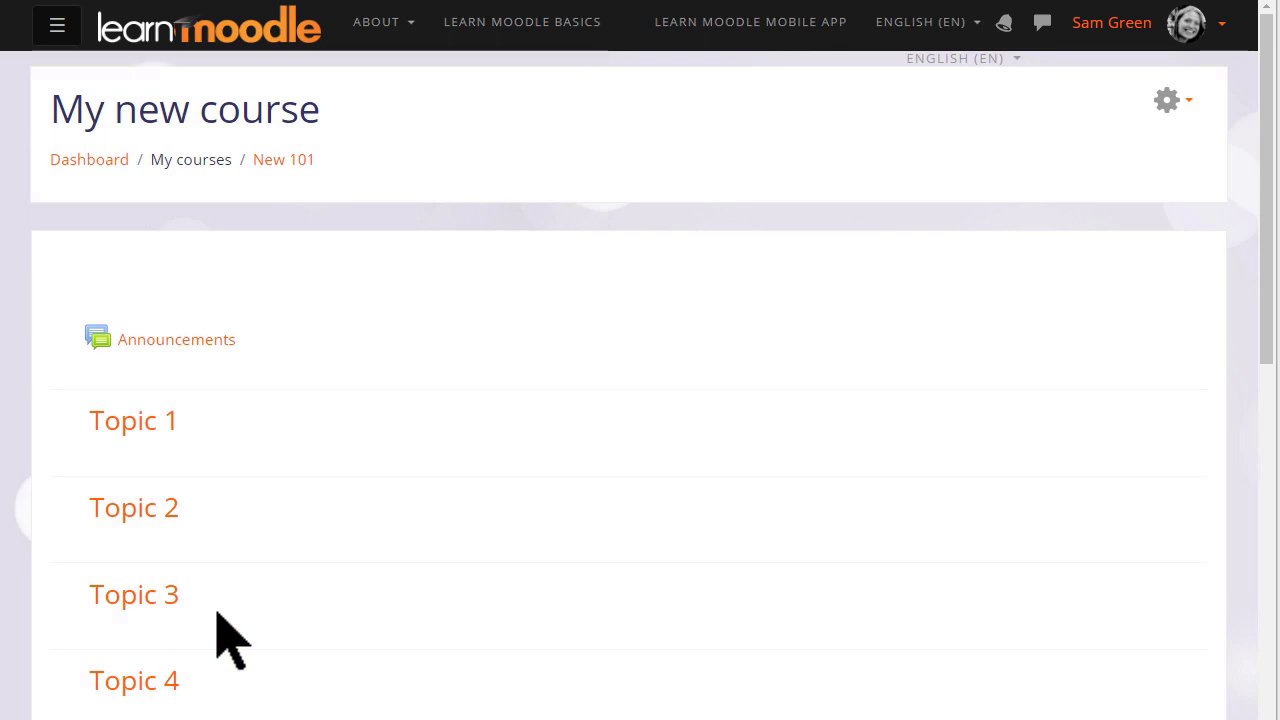
mouse_move(1190, 120)
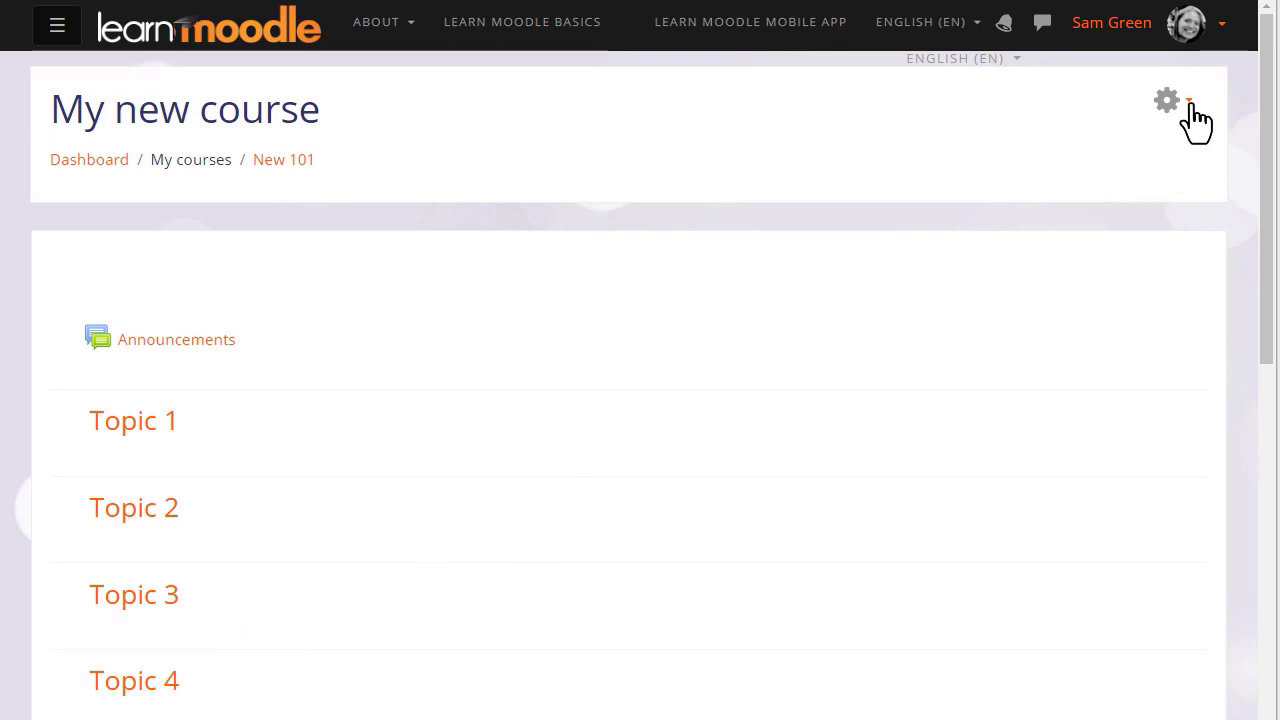
Step: In Edit settings, set the full name to 'Basic French' and short name to 'French'
left_click(1168, 100)
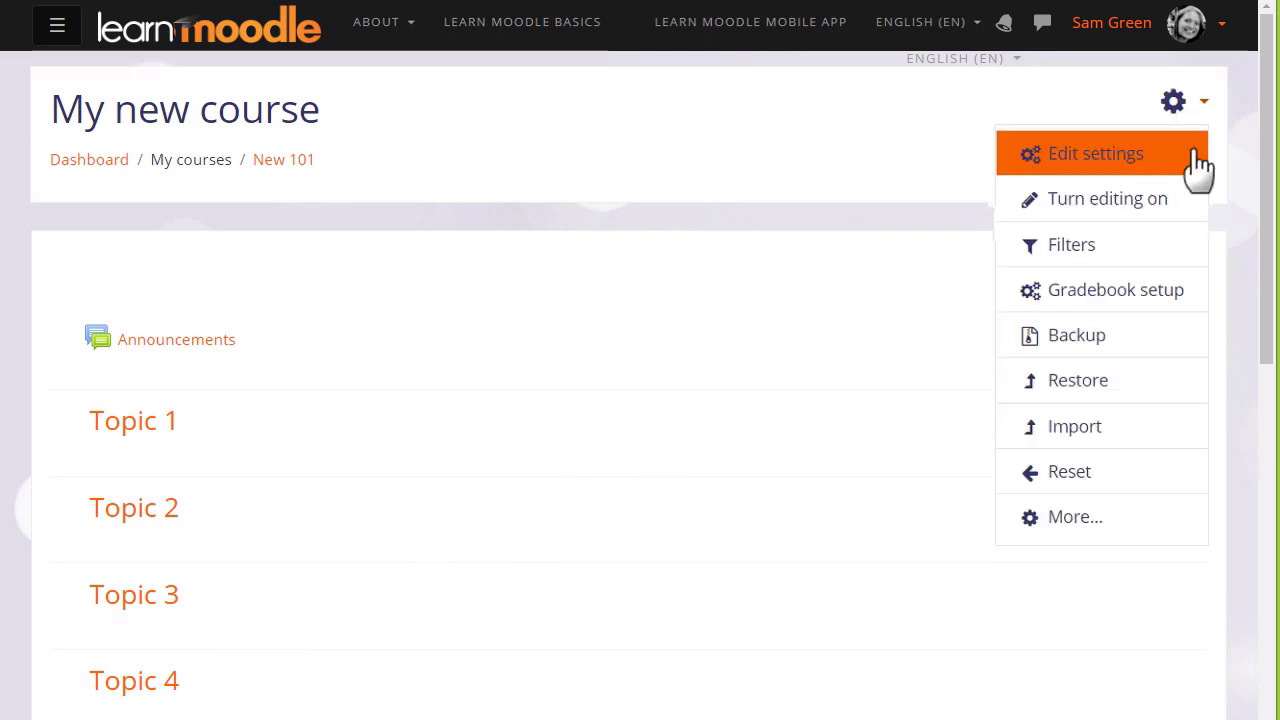
left_click(1094, 153)
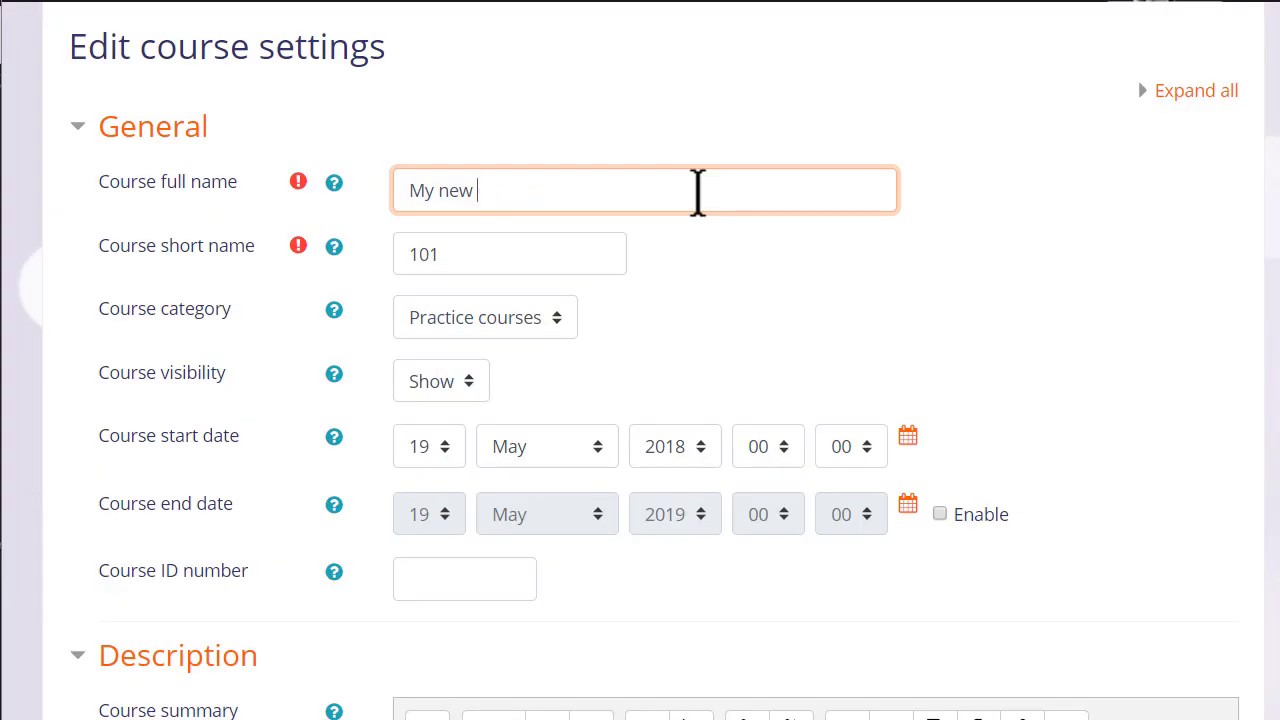
type("ba")
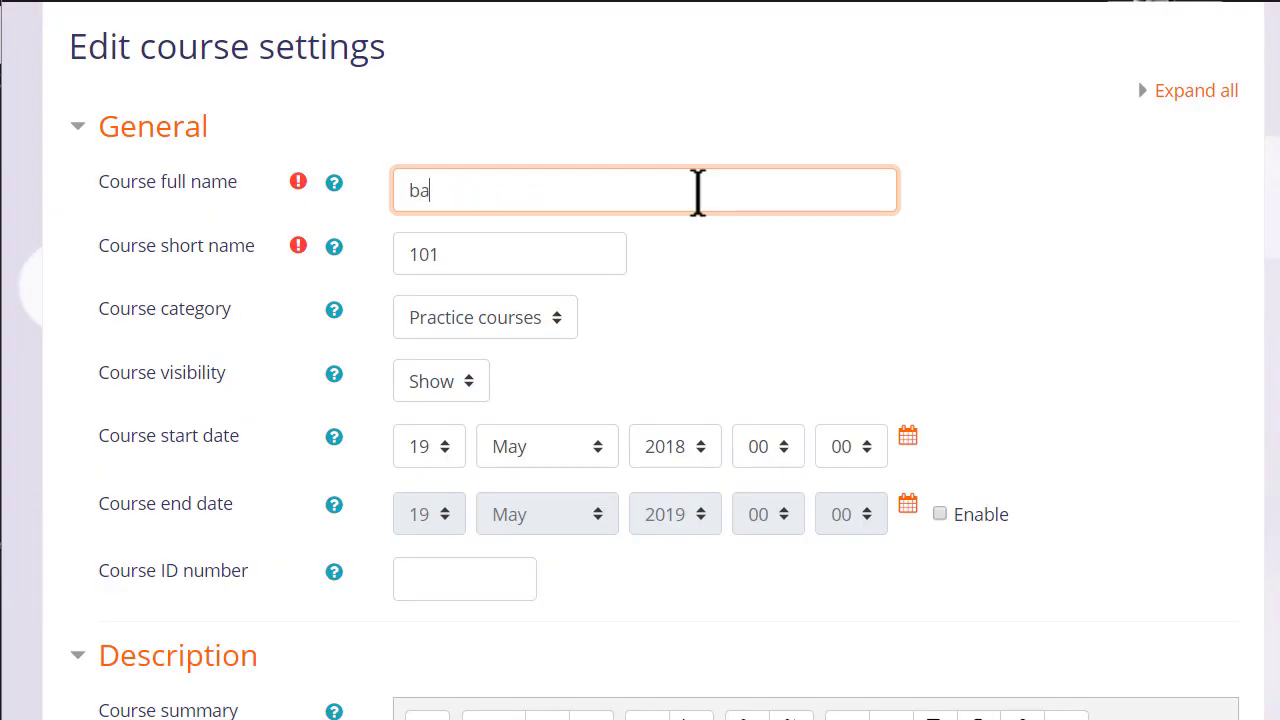
type("Basic French")
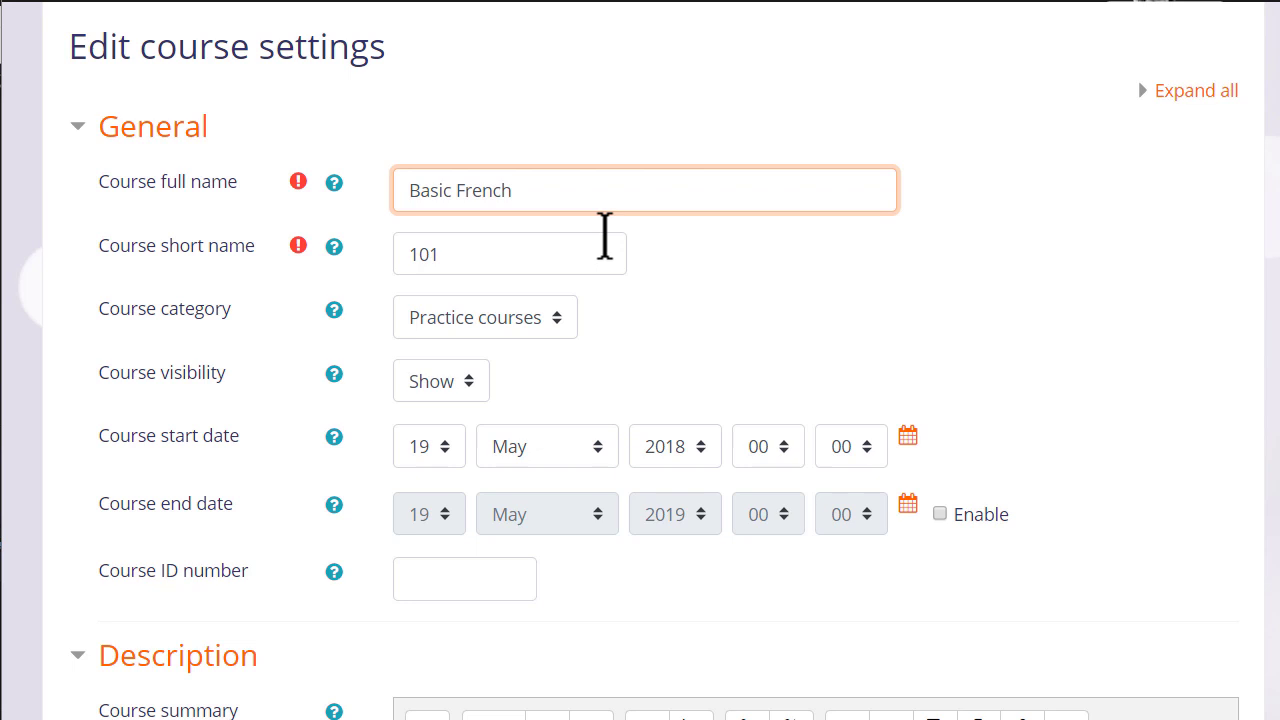
type("F")
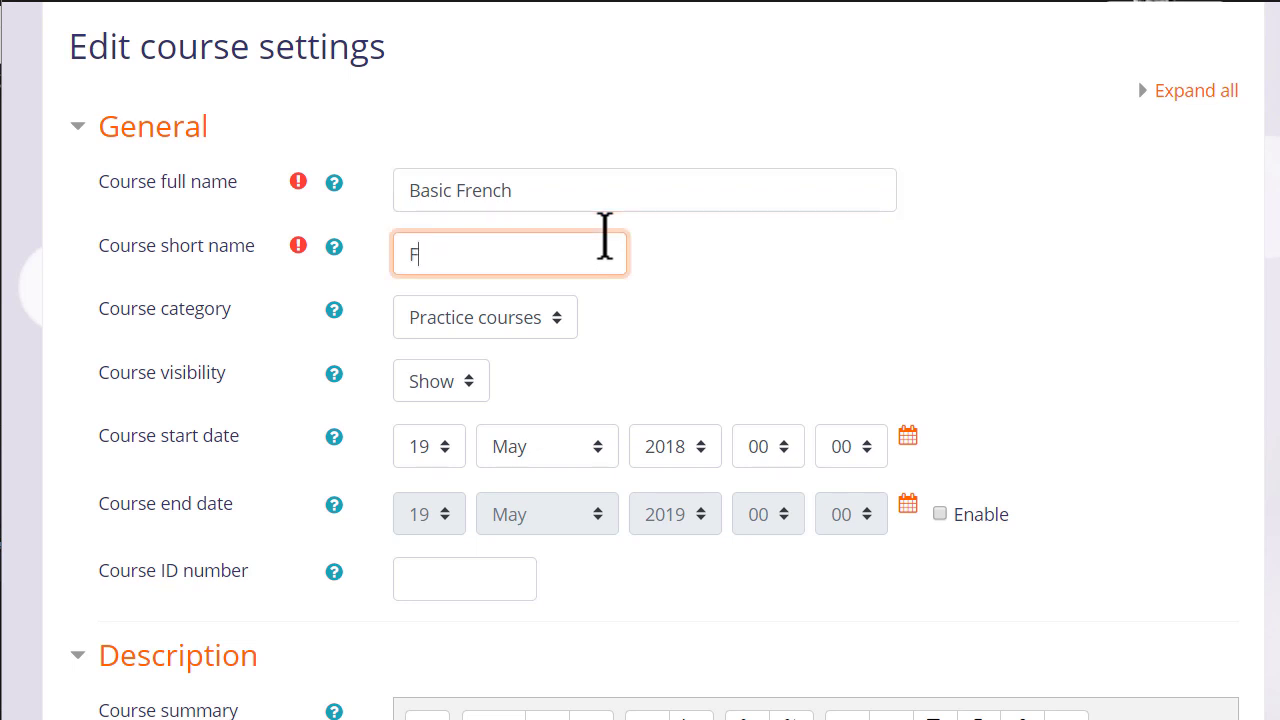
type("rench")
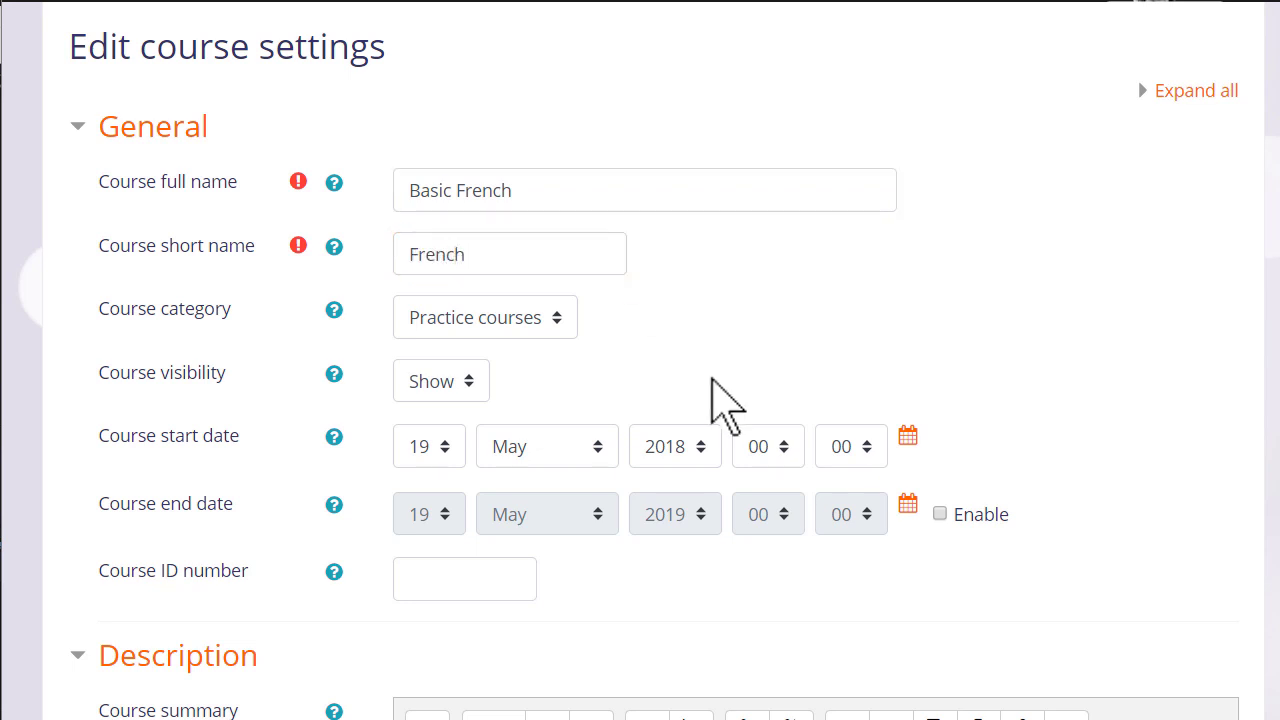
mouse_move(575, 355)
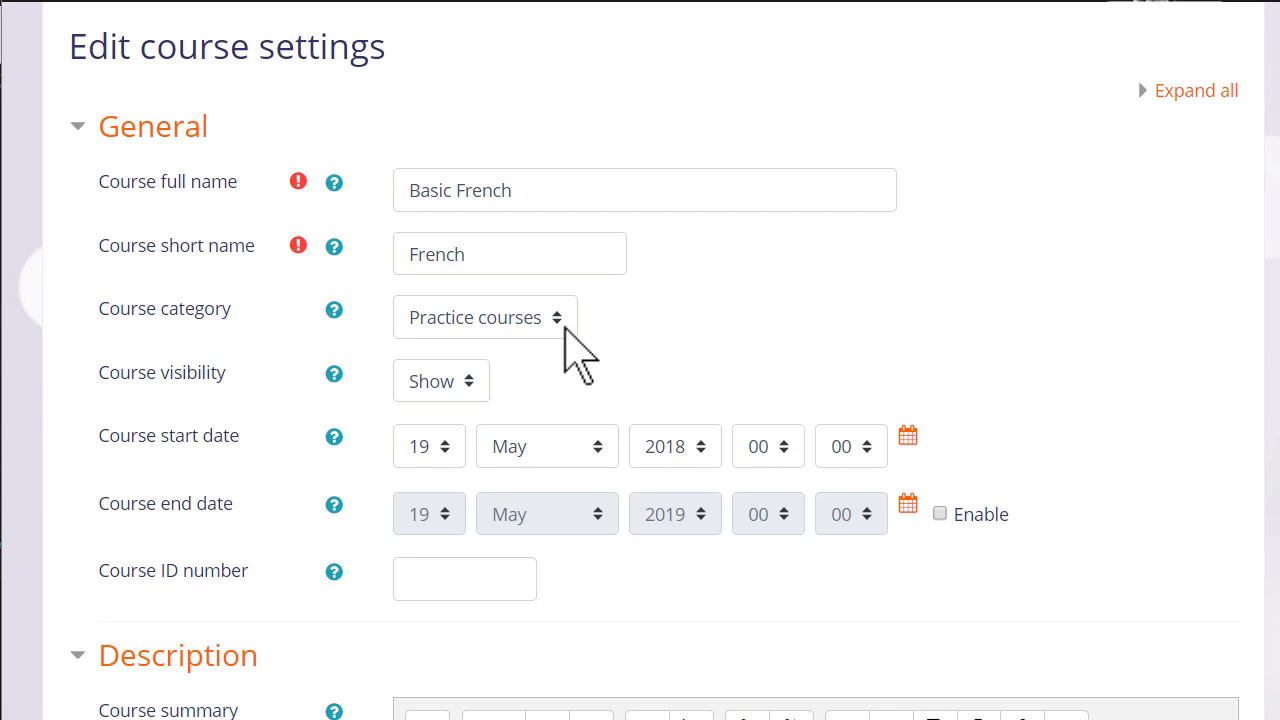
mouse_move(535, 375)
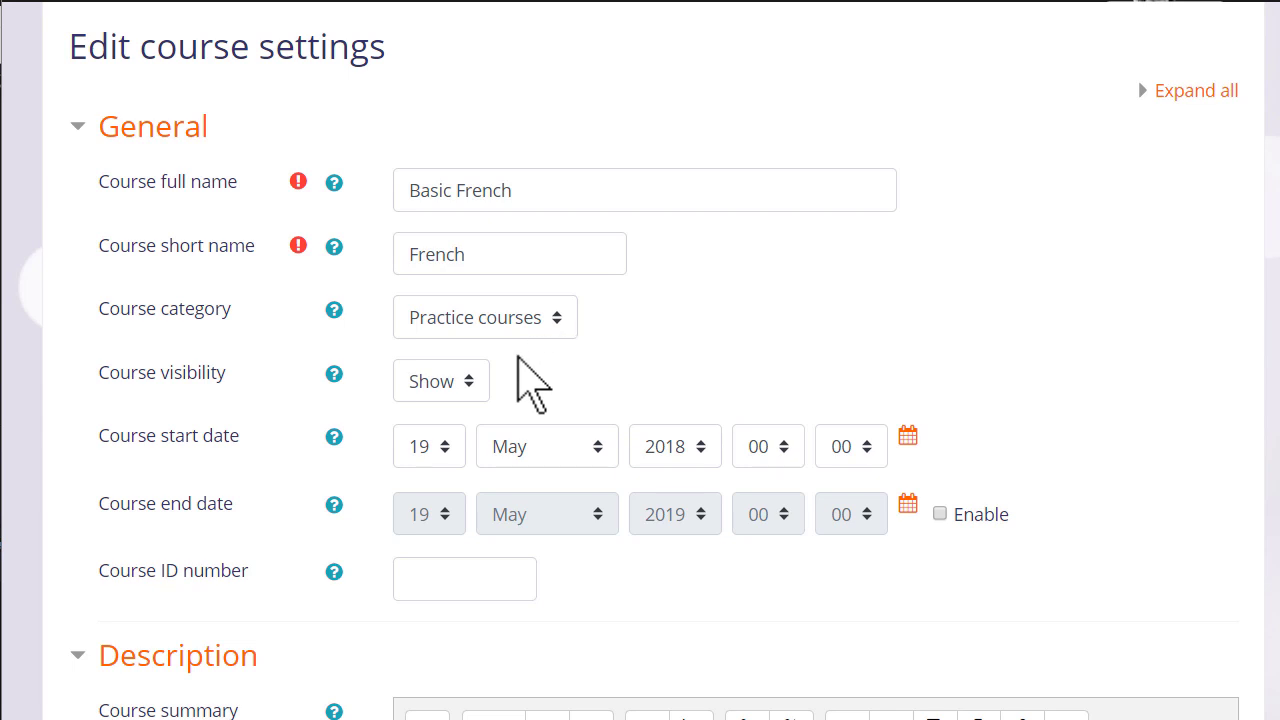
mouse_move(481, 408)
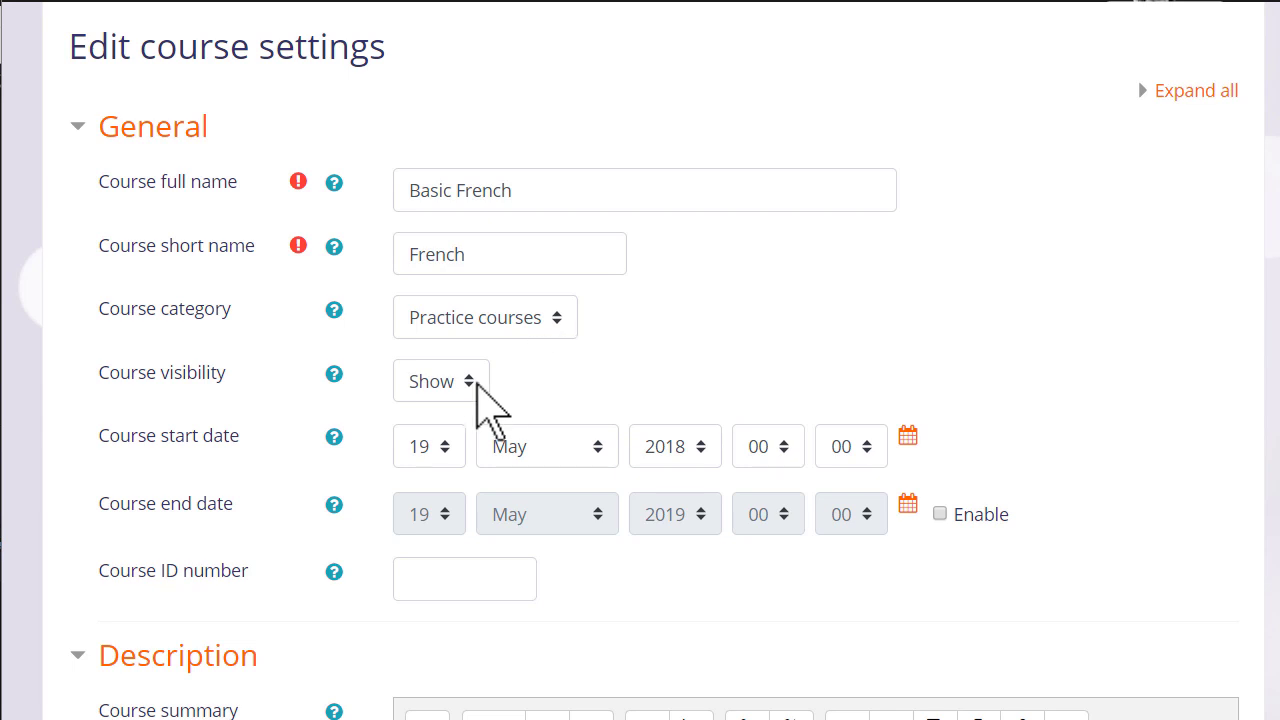
Step: Enable the course end date
left_click(441, 381)
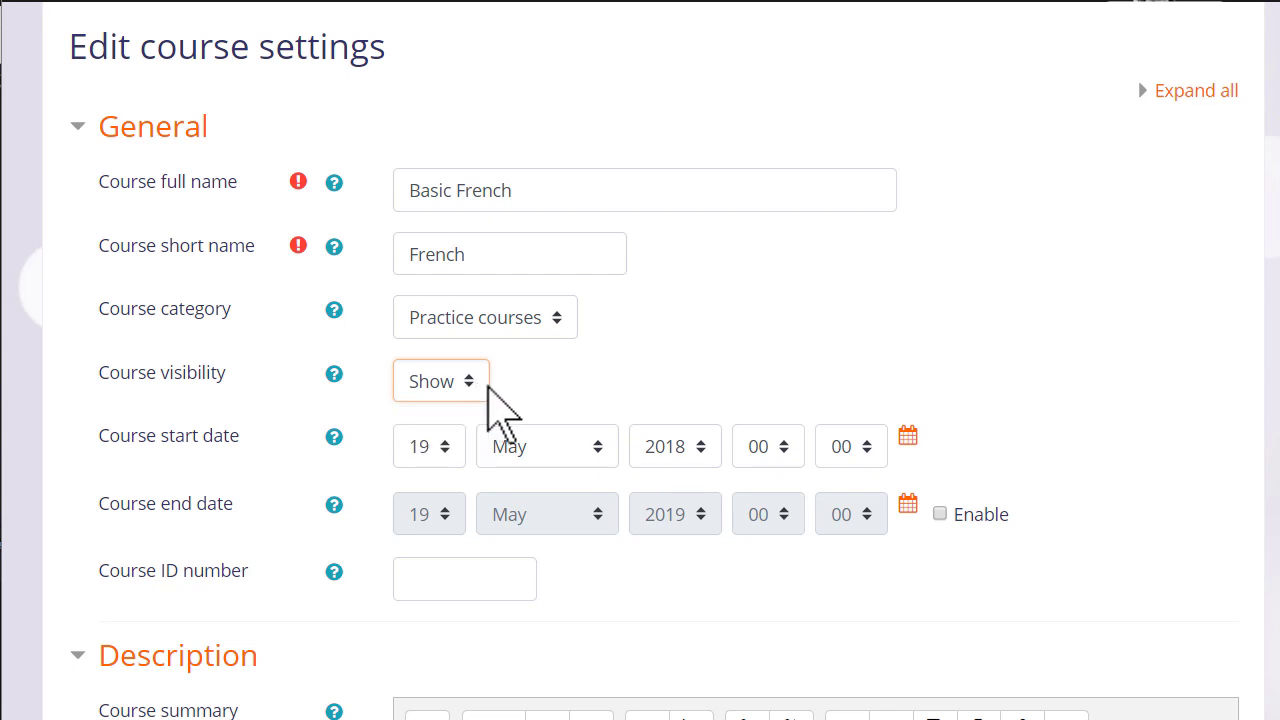
left_click(939, 513)
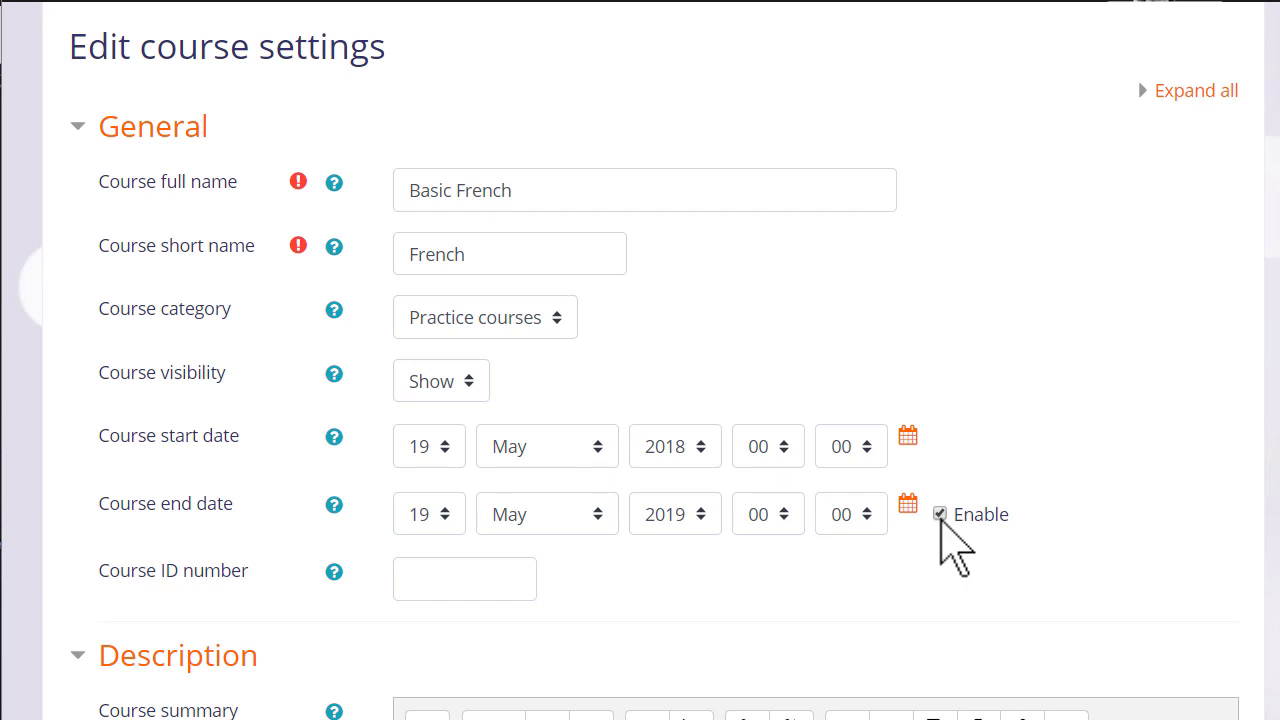
scroll("down", 3)
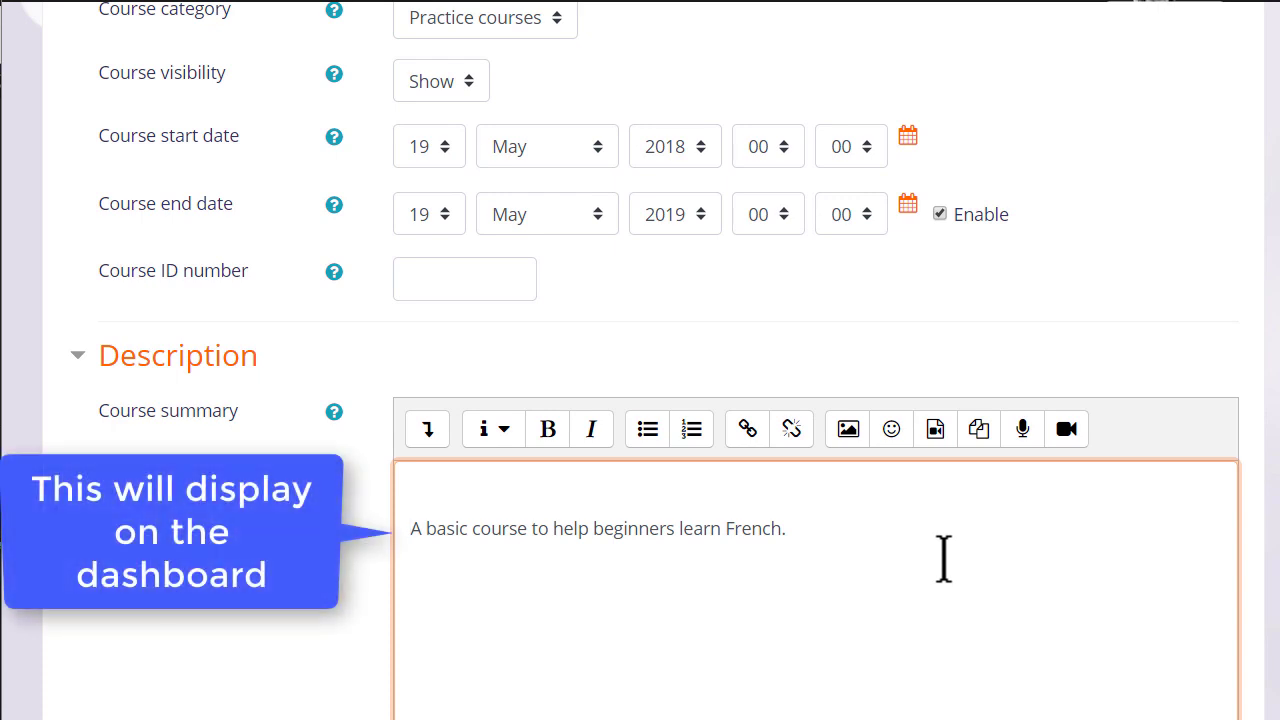
scroll("down", 3)
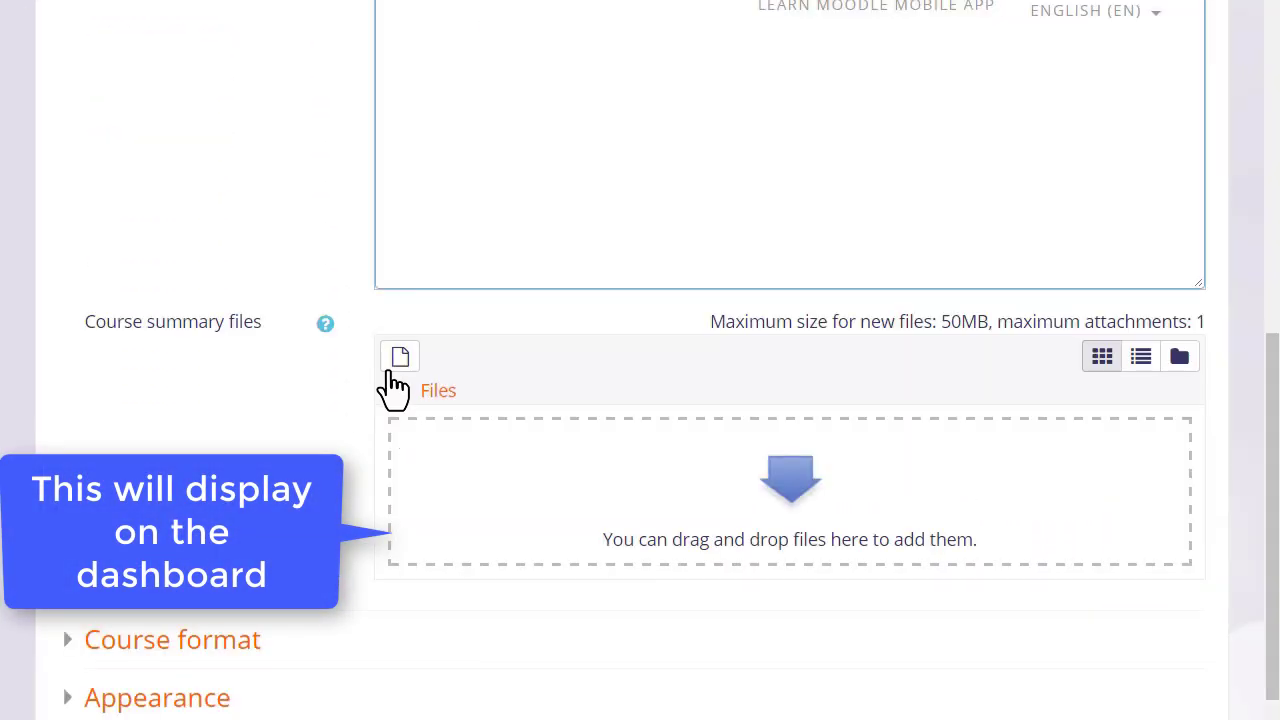
Step: Attach a French flag image from Wikimedia to the course summary
left_click(399, 357)
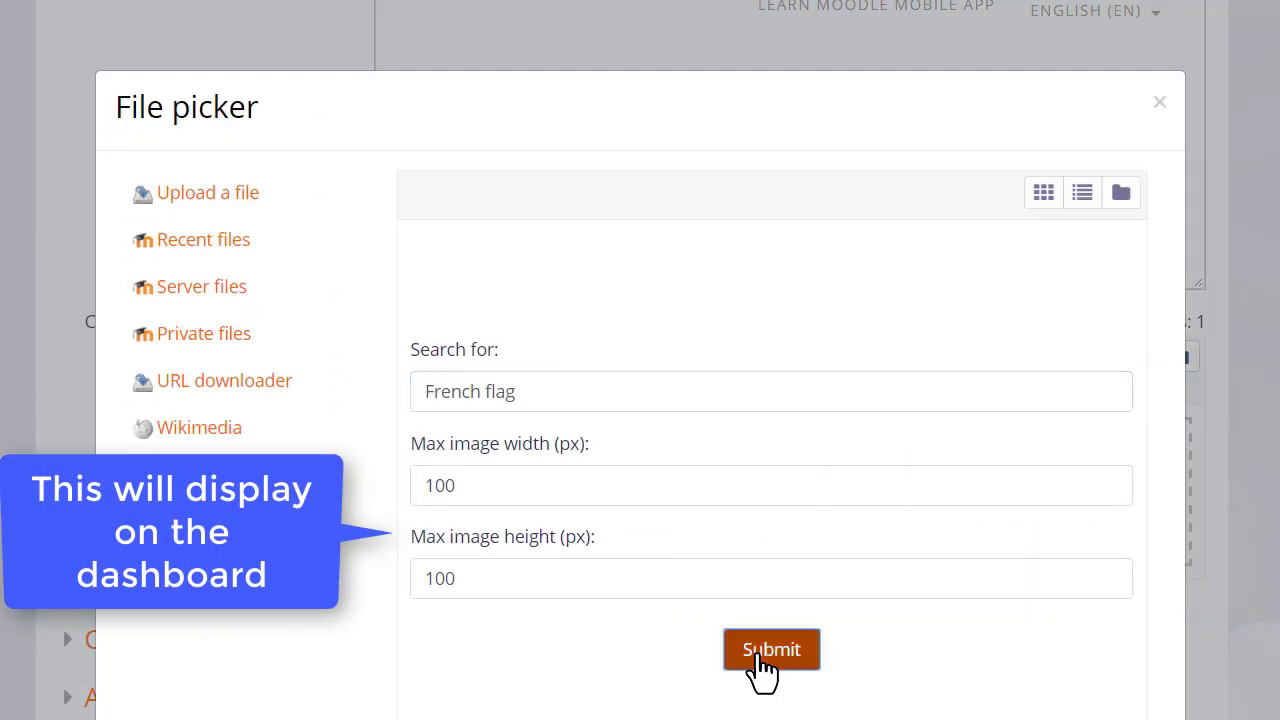
left_click(771, 649)
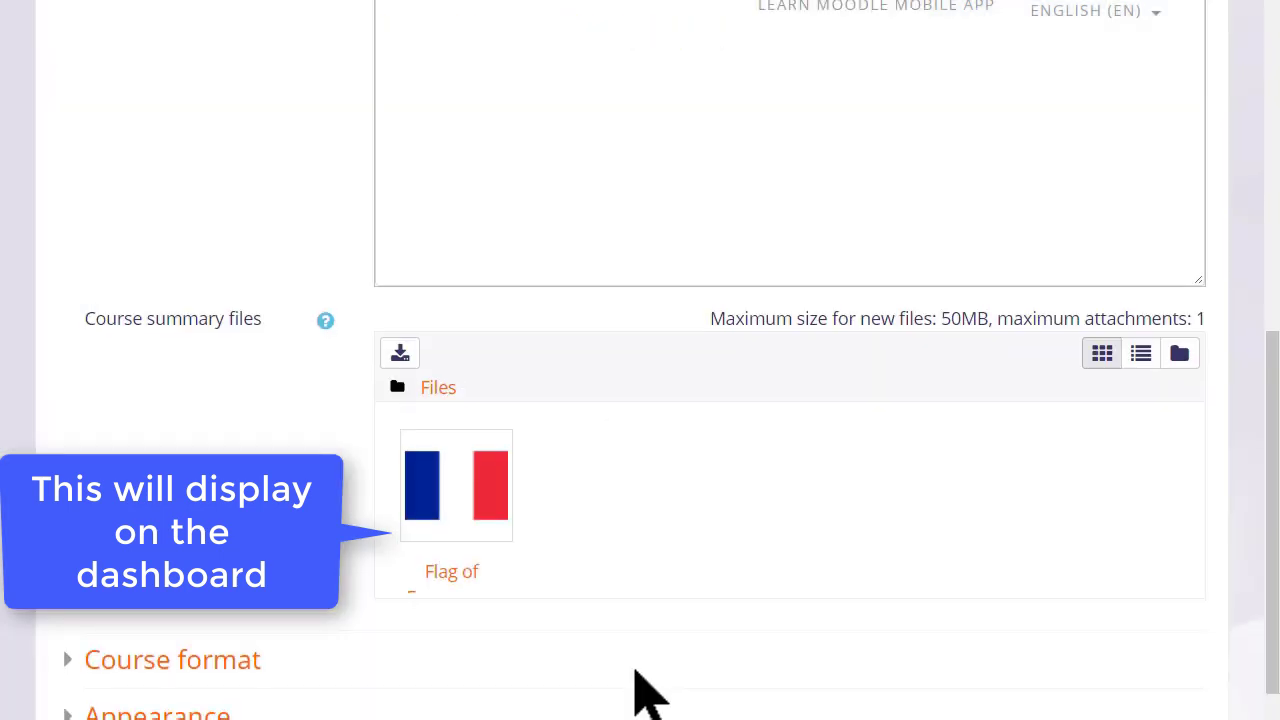
scroll("down", 3)
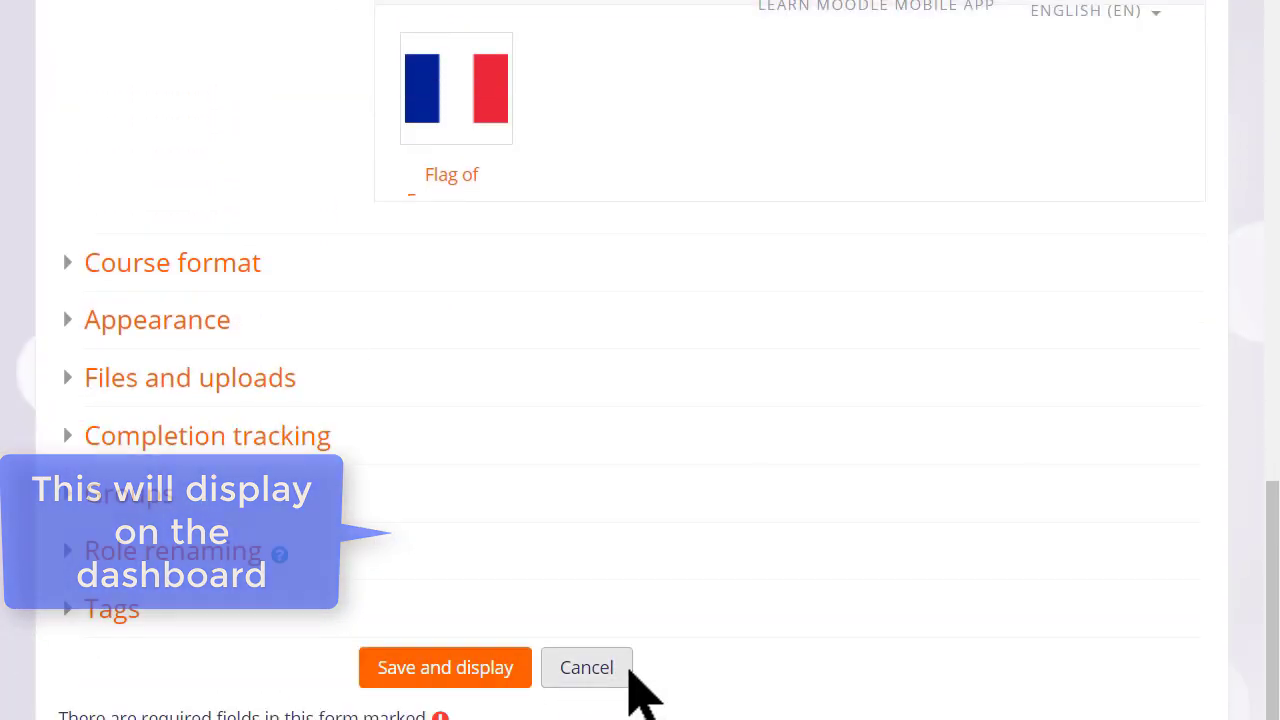
Step: Keep Topics format and set the course layout to 'Show one section per page'
left_click(172, 262)
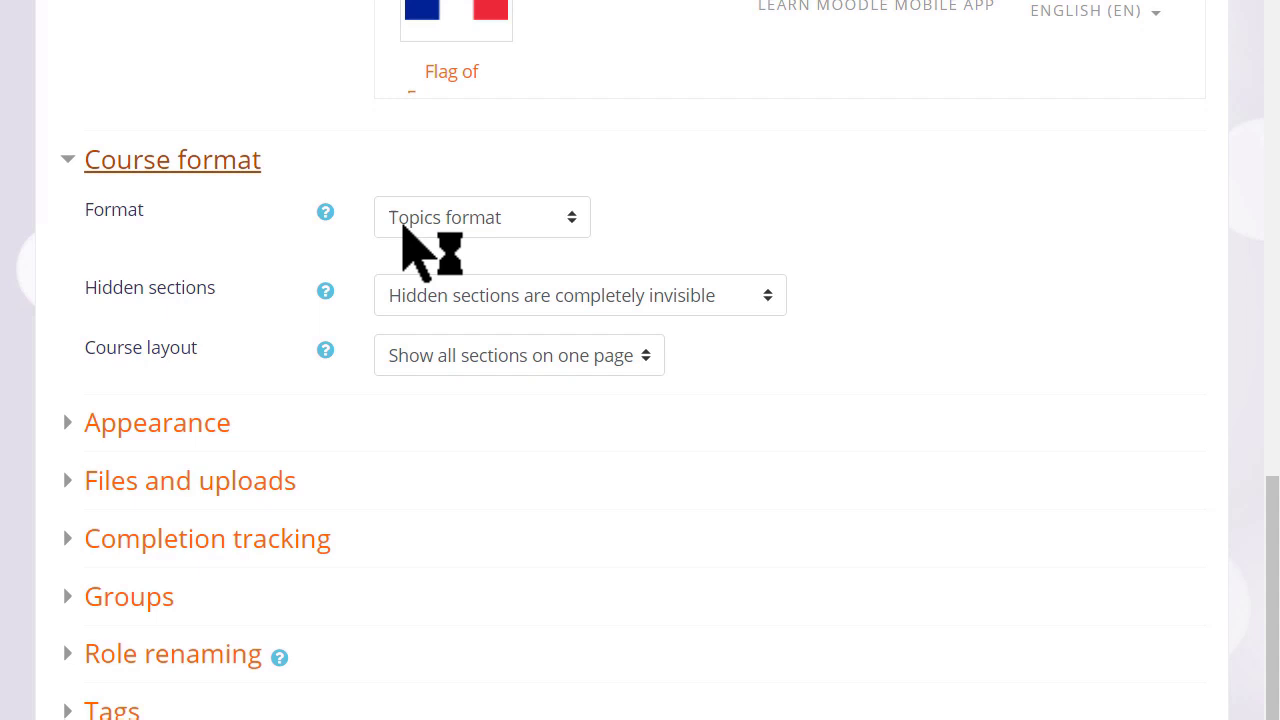
mouse_move(600, 270)
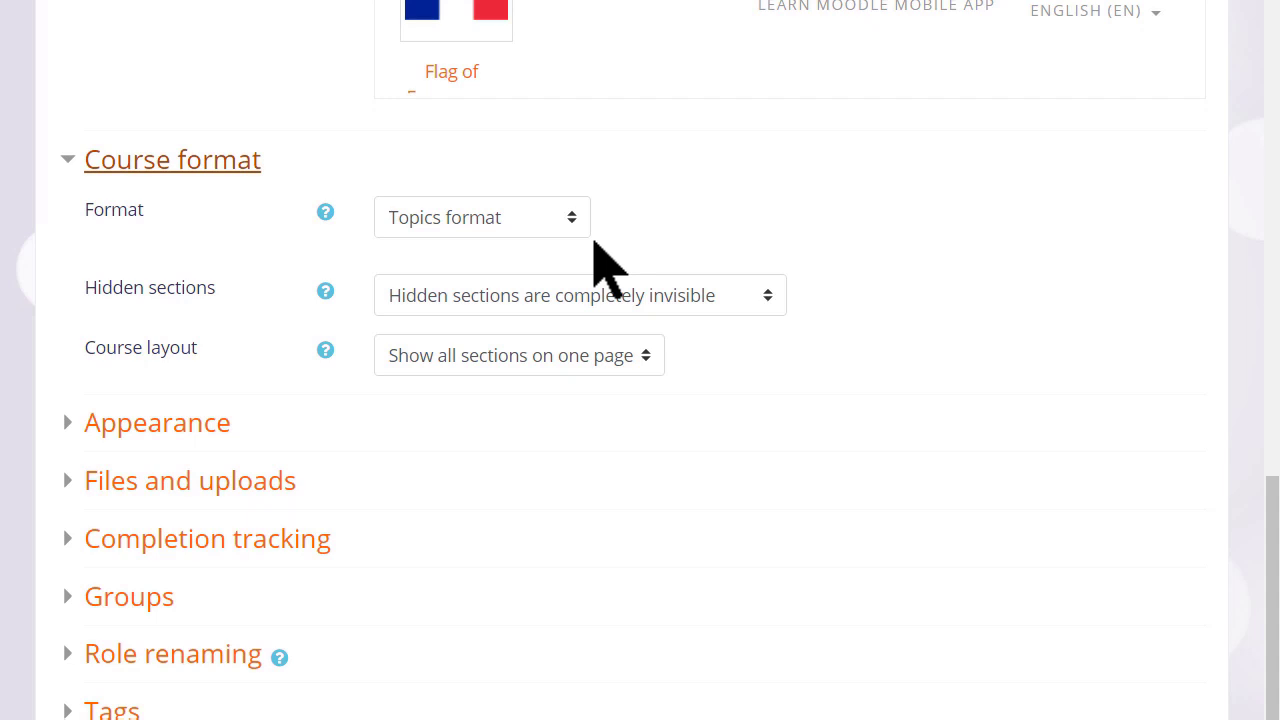
left_click(481, 217)
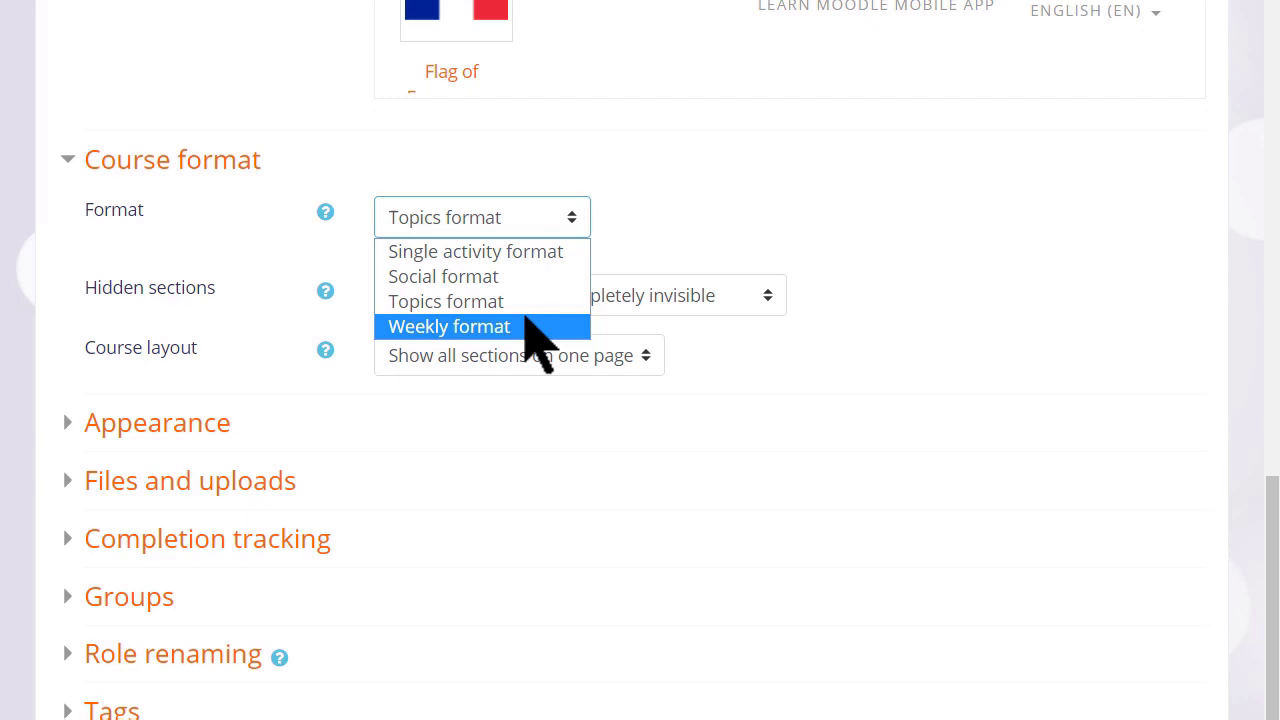
mouse_move(442, 276)
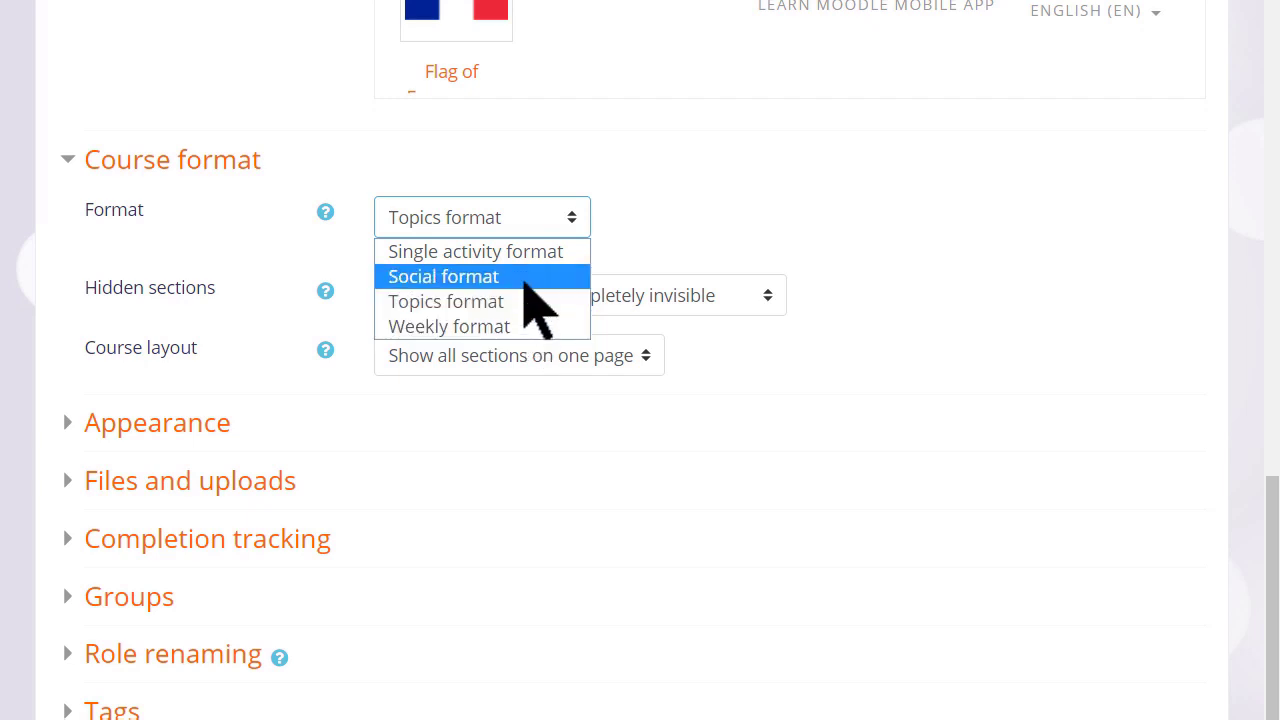
mouse_move(476, 251)
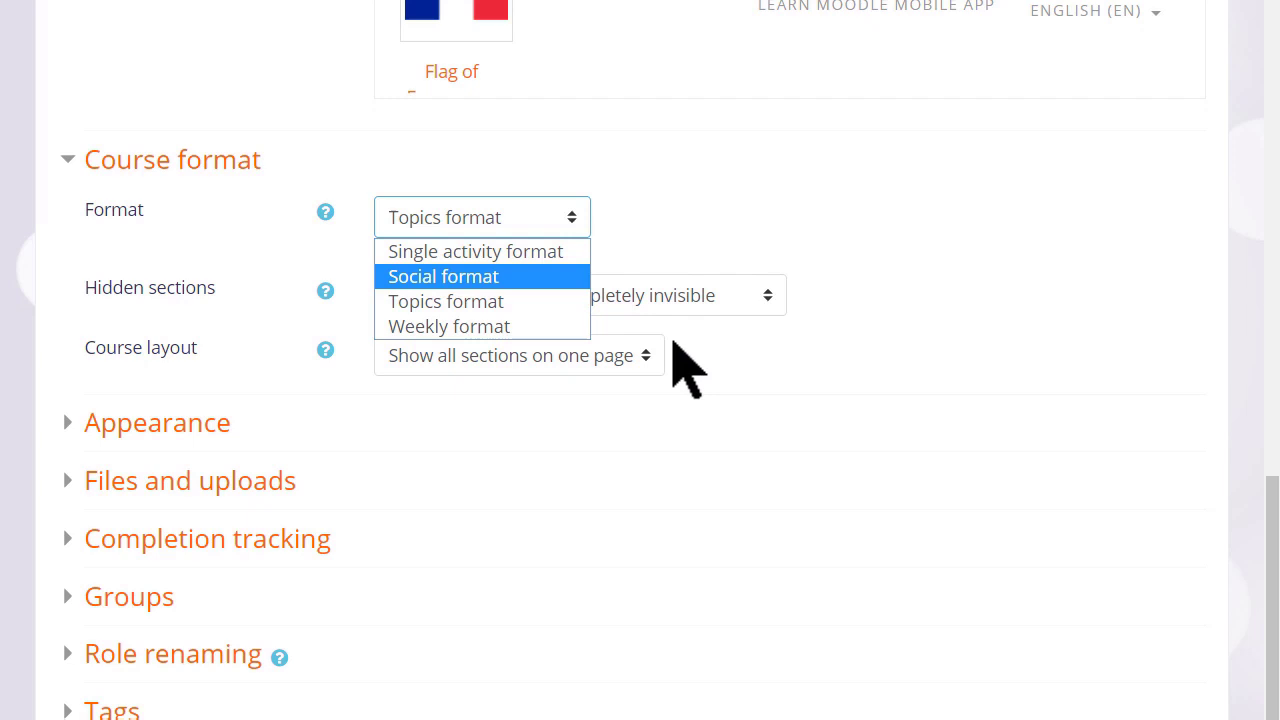
left_click(481, 217)
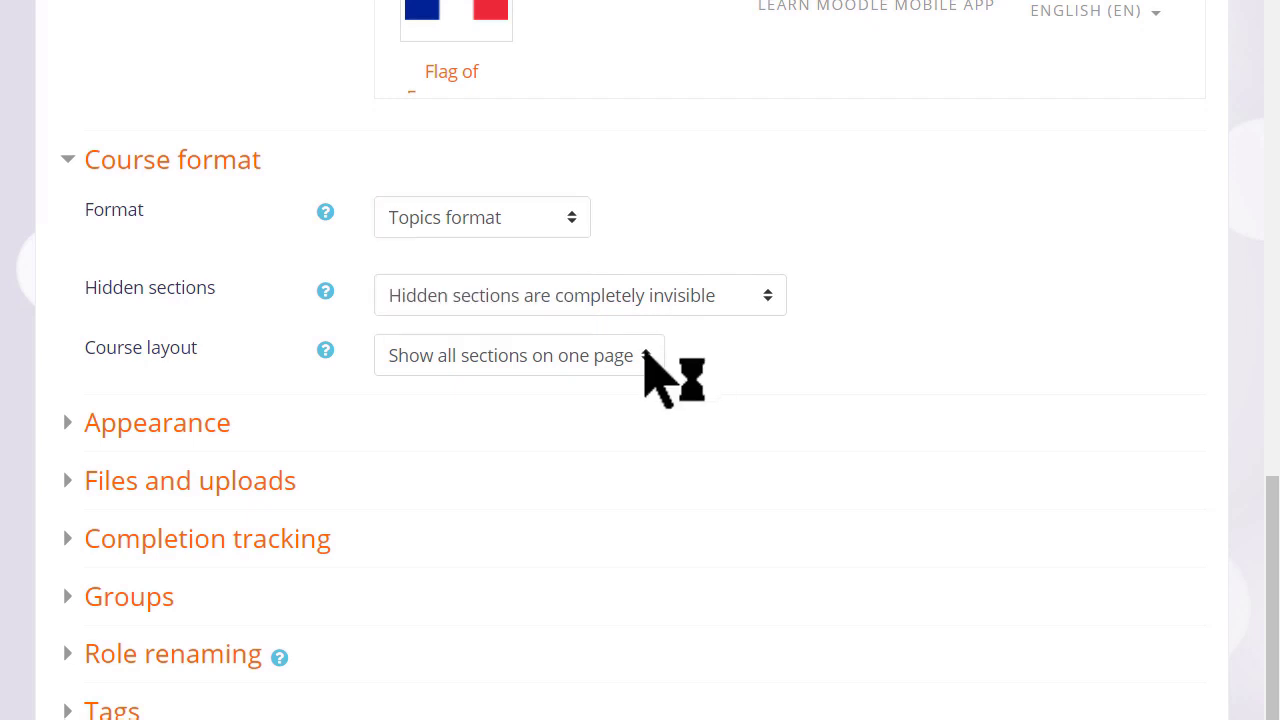
left_click(518, 355)
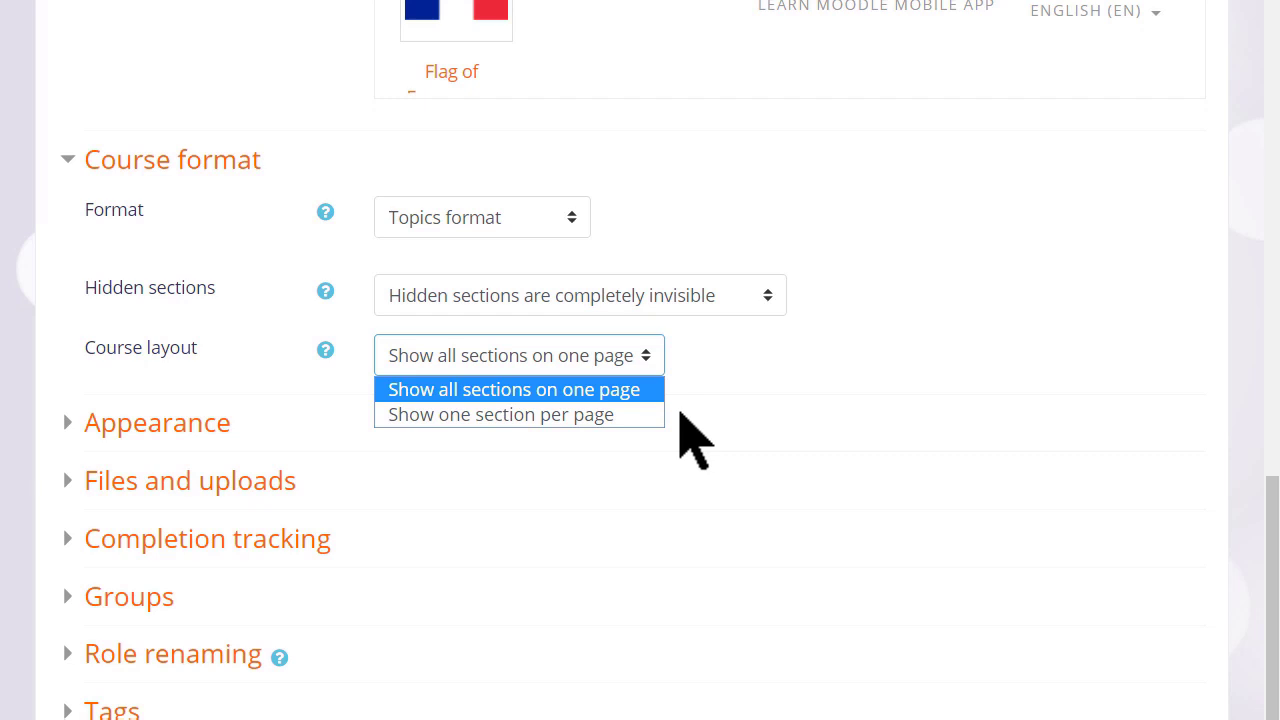
mouse_move(655, 430)
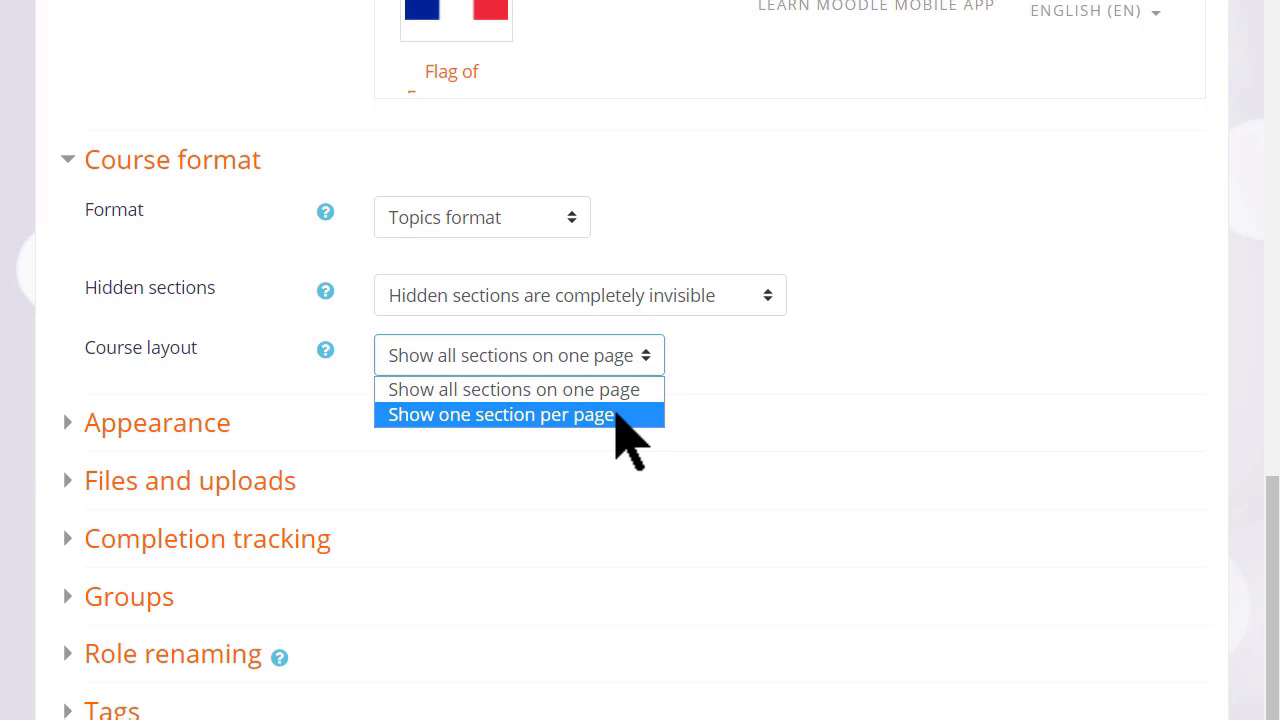
left_click(500, 414)
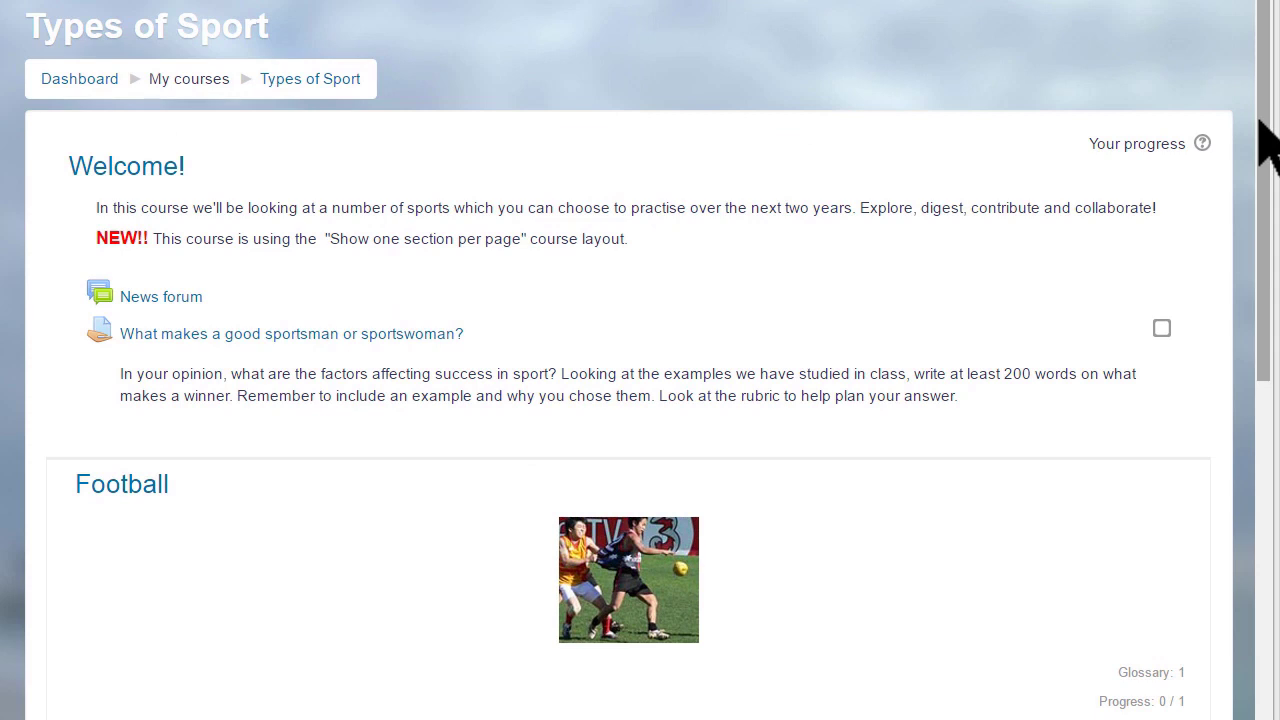
scroll("down", 3)
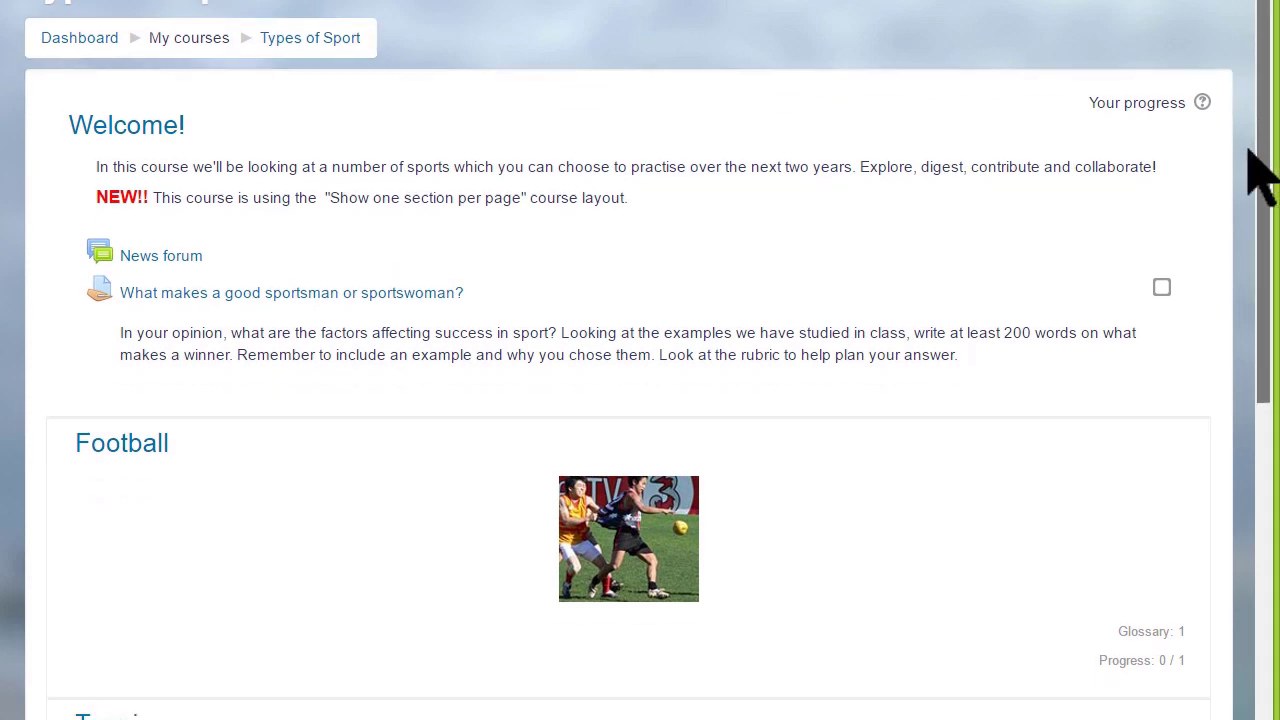
scroll("down", 3)
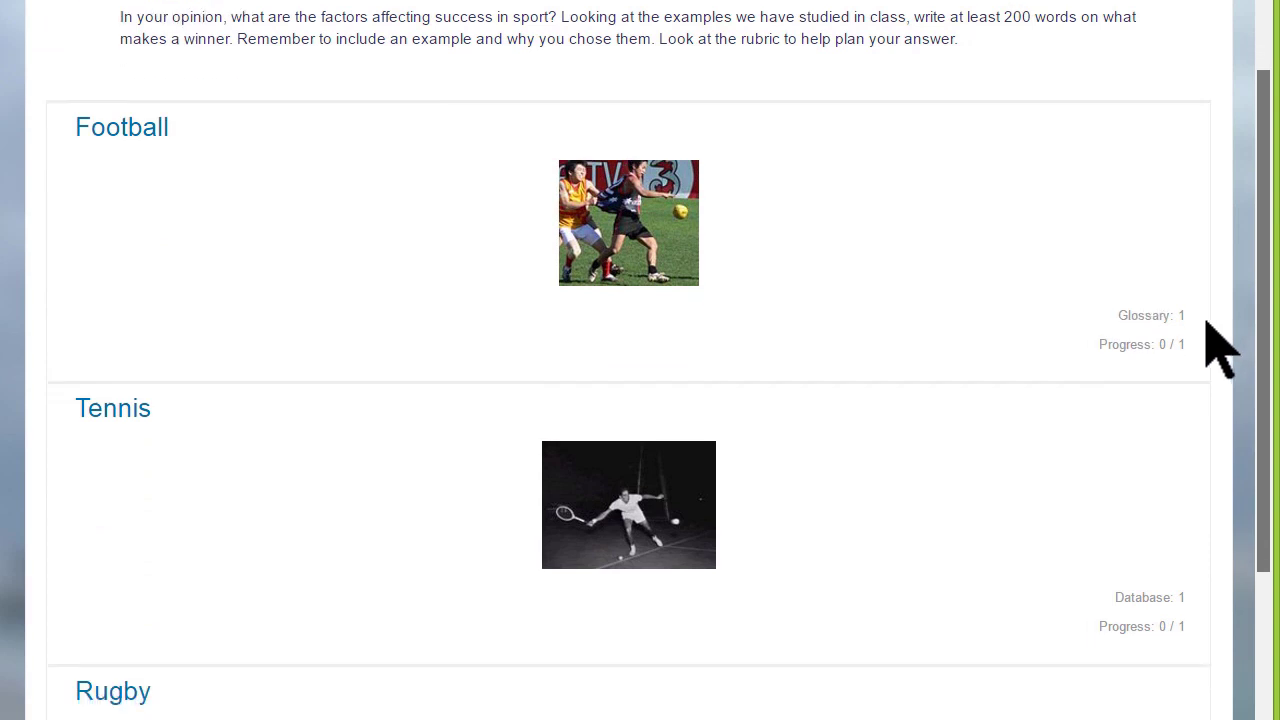
scroll("down", 3)
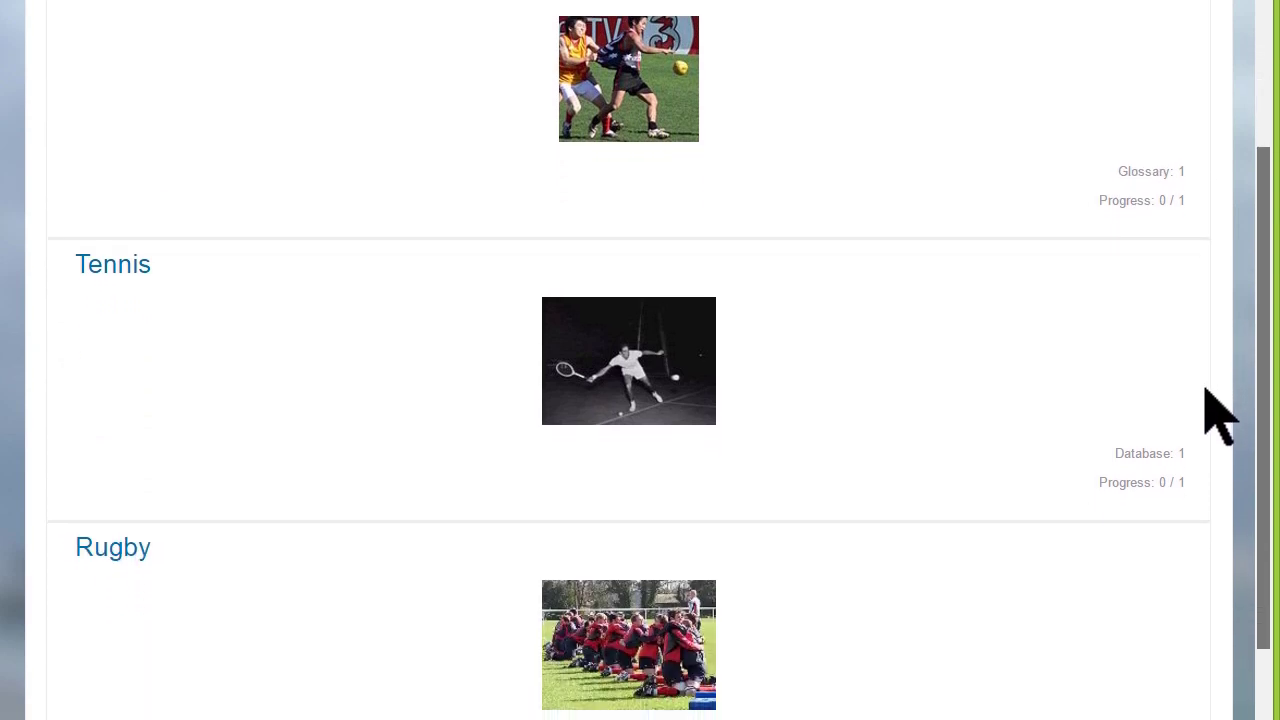
scroll("down", 3)
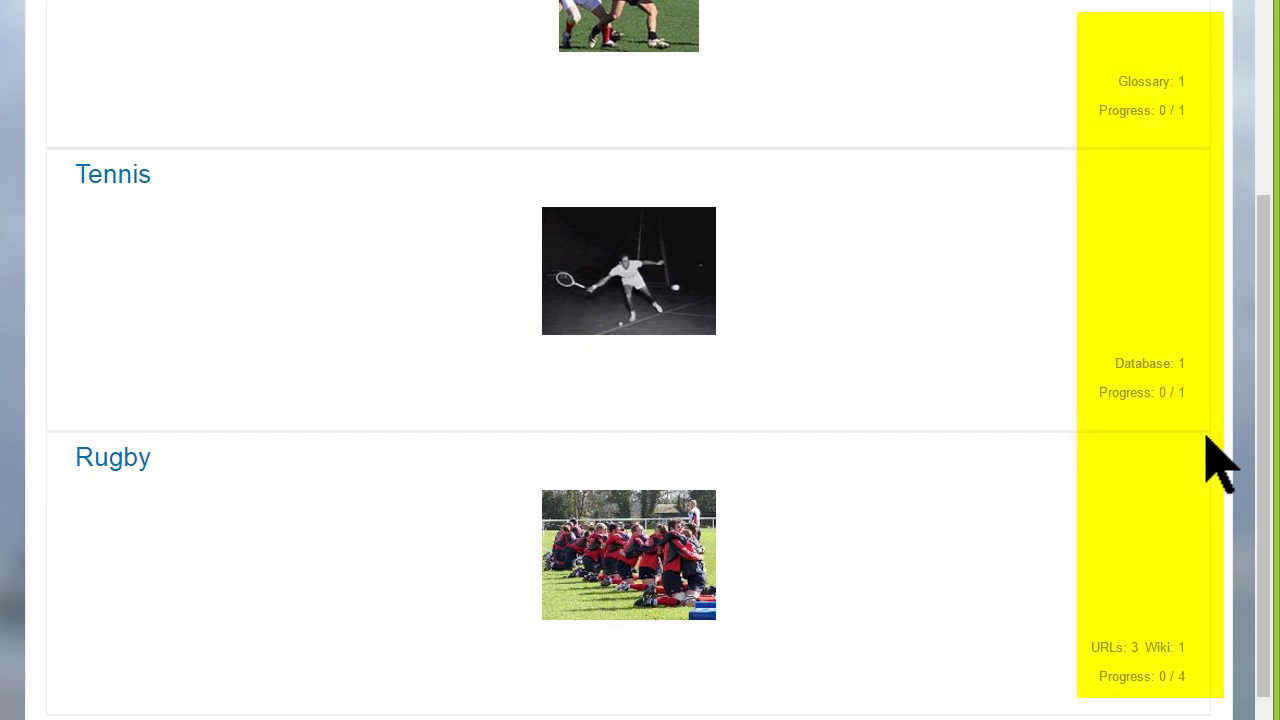
mouse_move(113, 174)
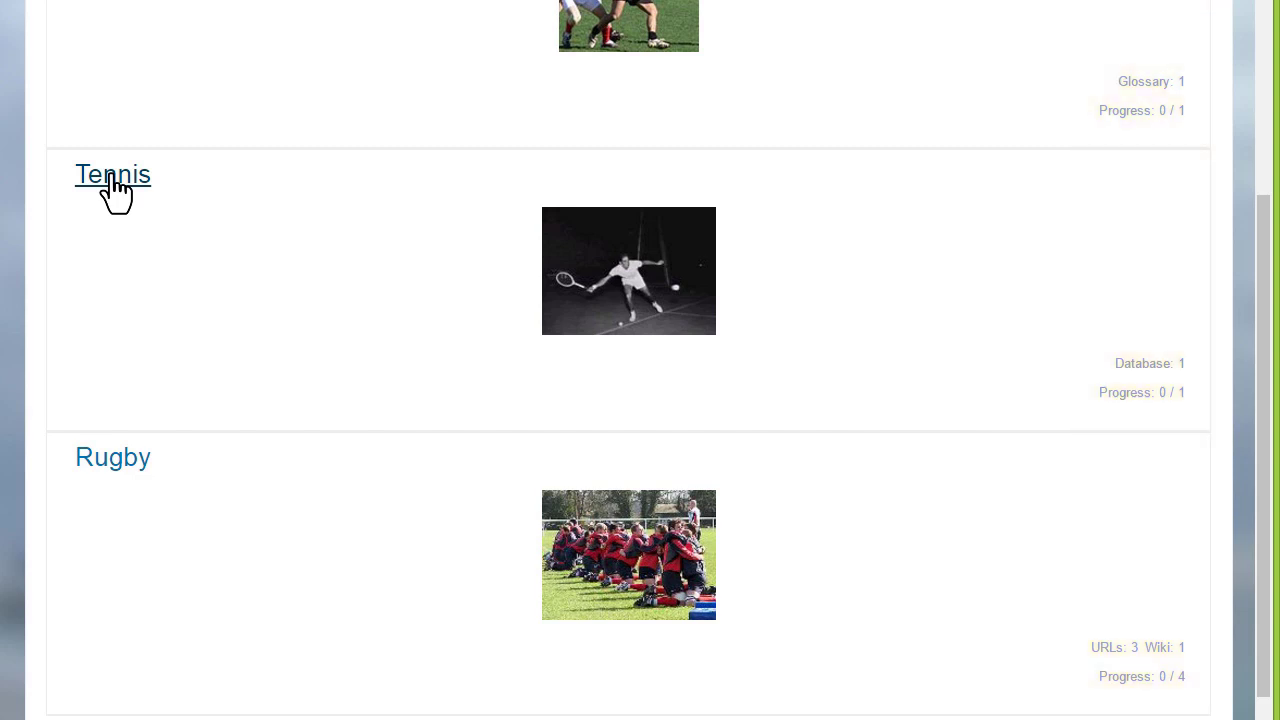
Step: Open the Tennis section on its own page, then move back to Football
left_click(114, 174)
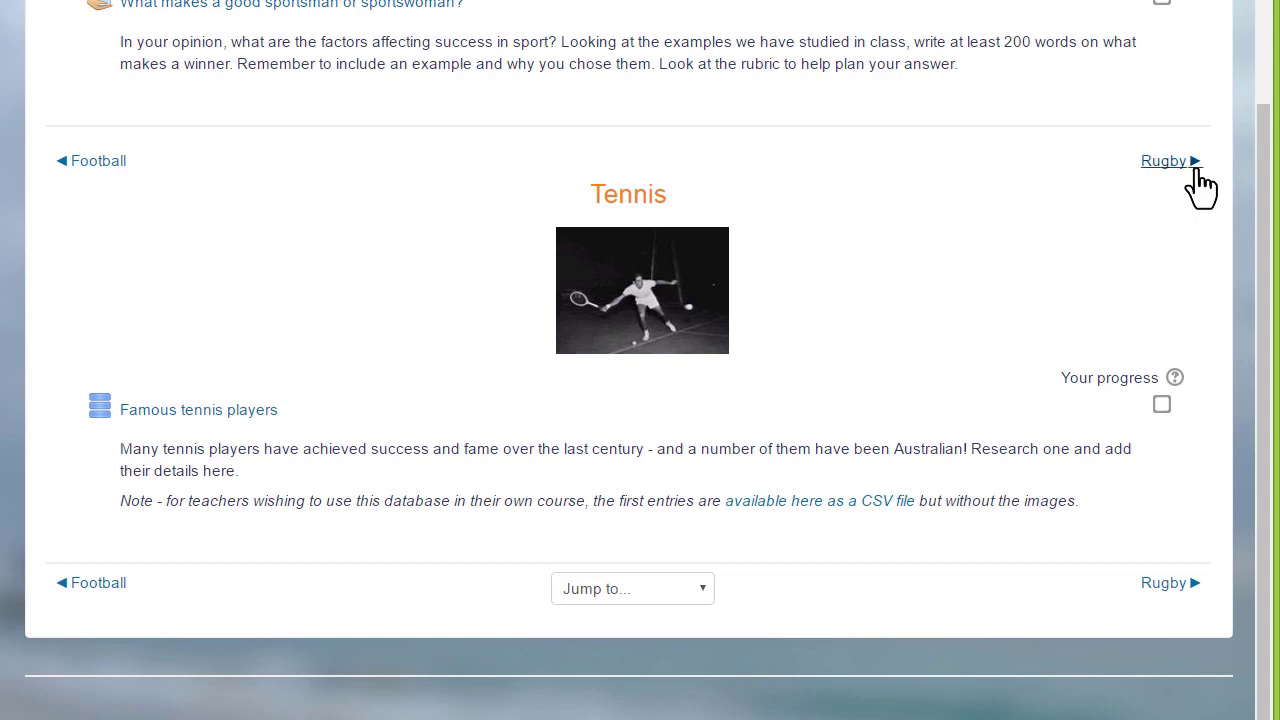
mouse_move(1205, 195)
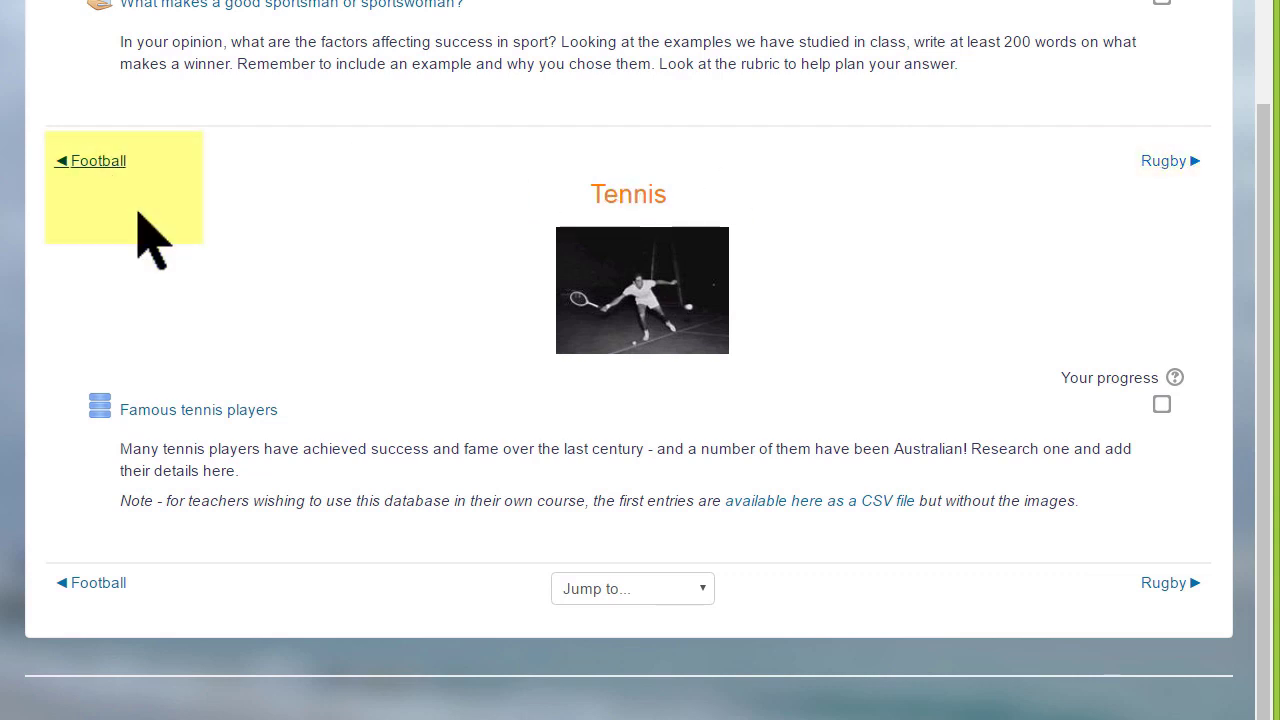
left_click(631, 588)
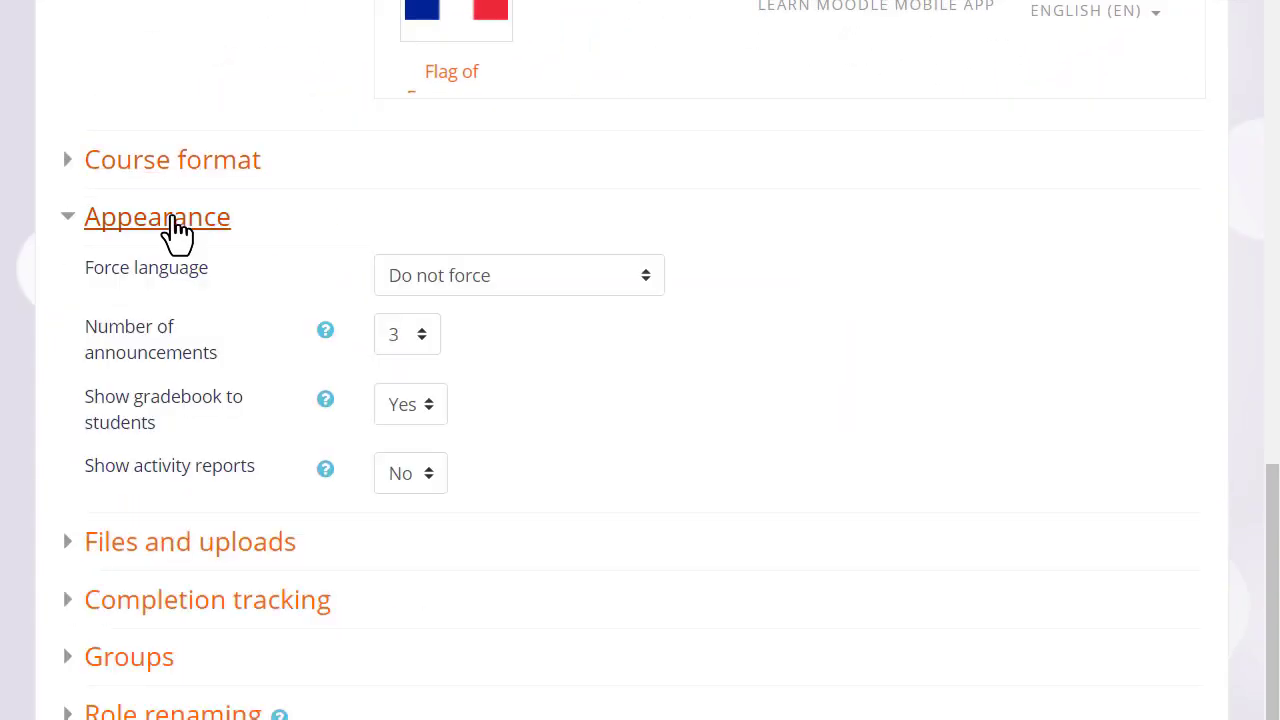
mouse_move(470, 390)
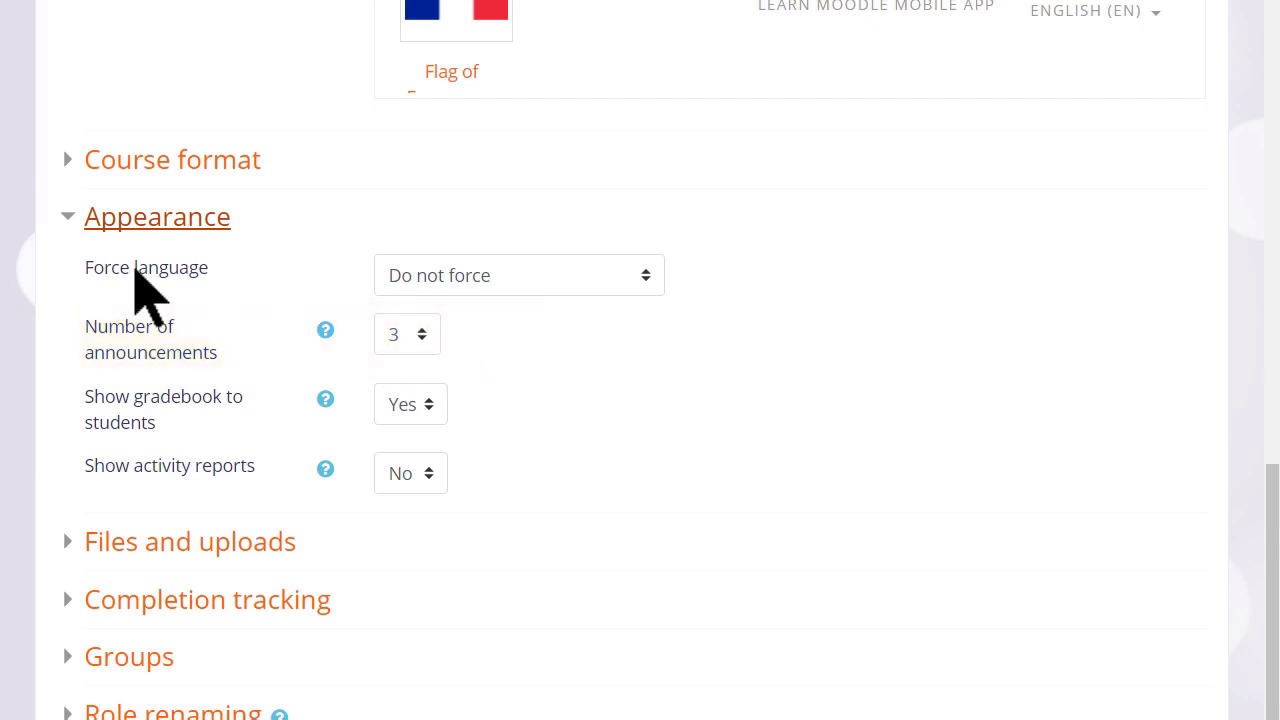
left_click(157, 216)
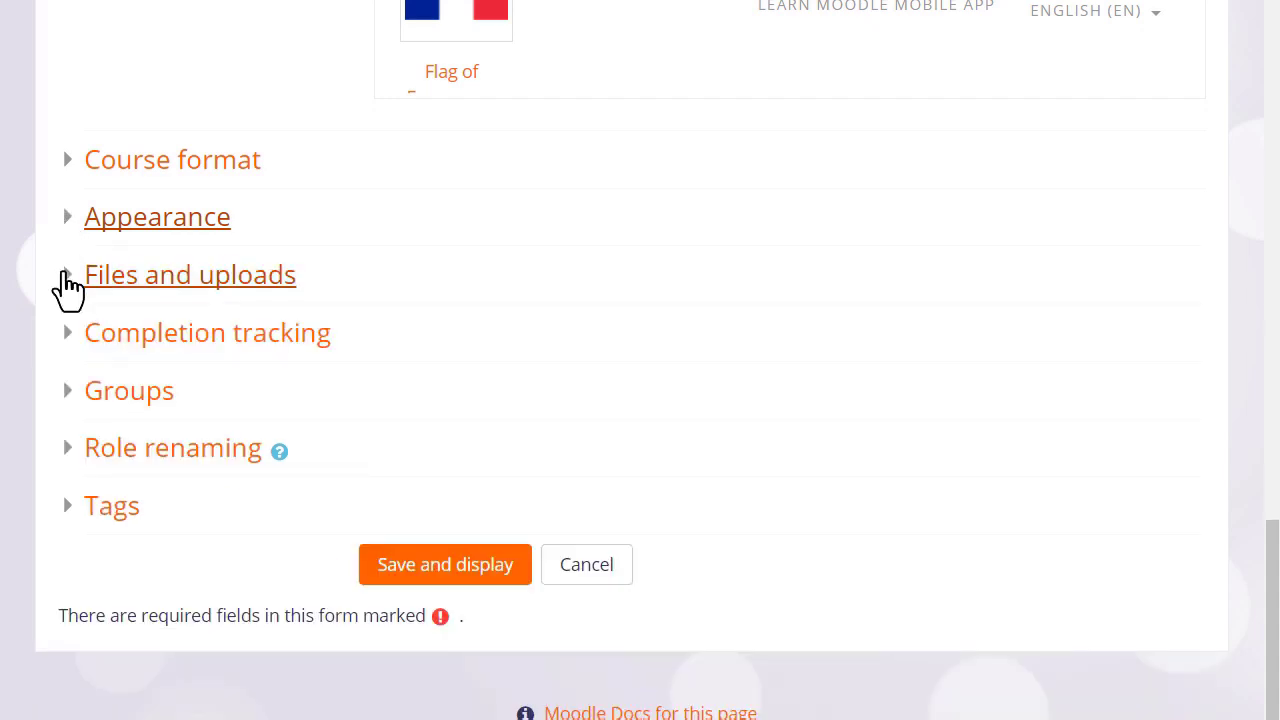
left_click(189, 274)
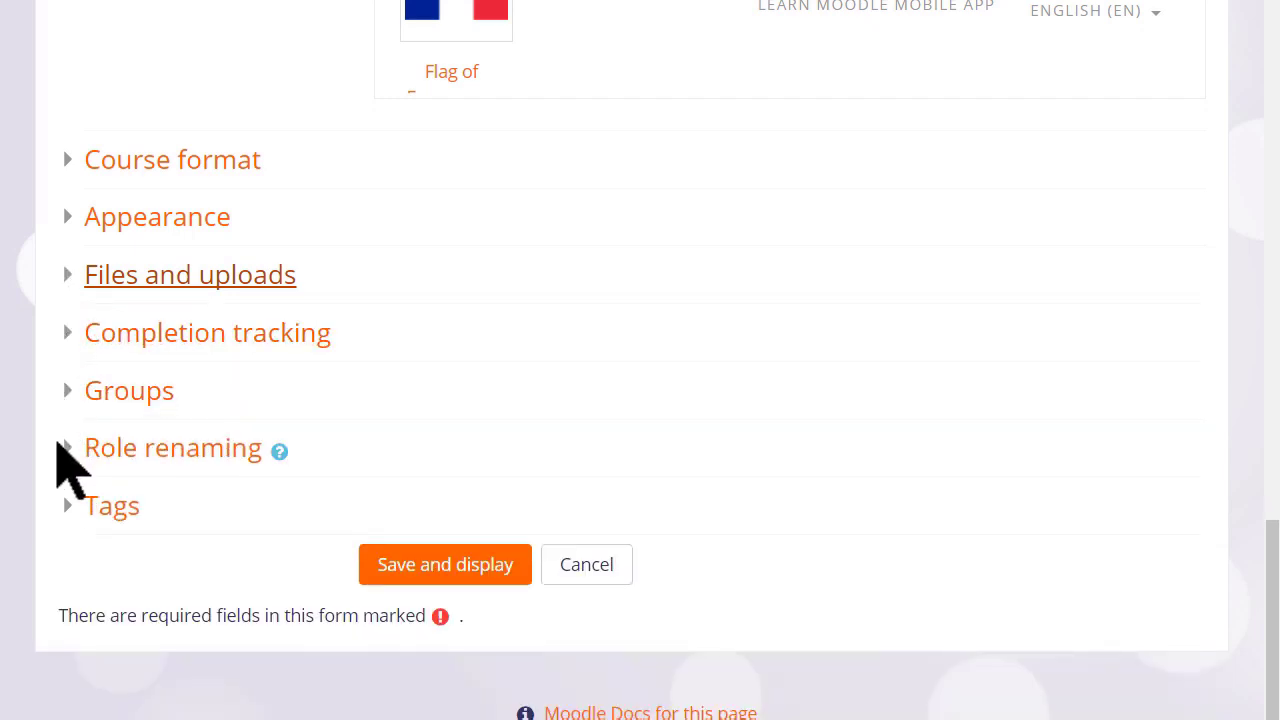
Step: Under Role renaming, enter 'Learner' as the course's word for Student
left_click(172, 447)
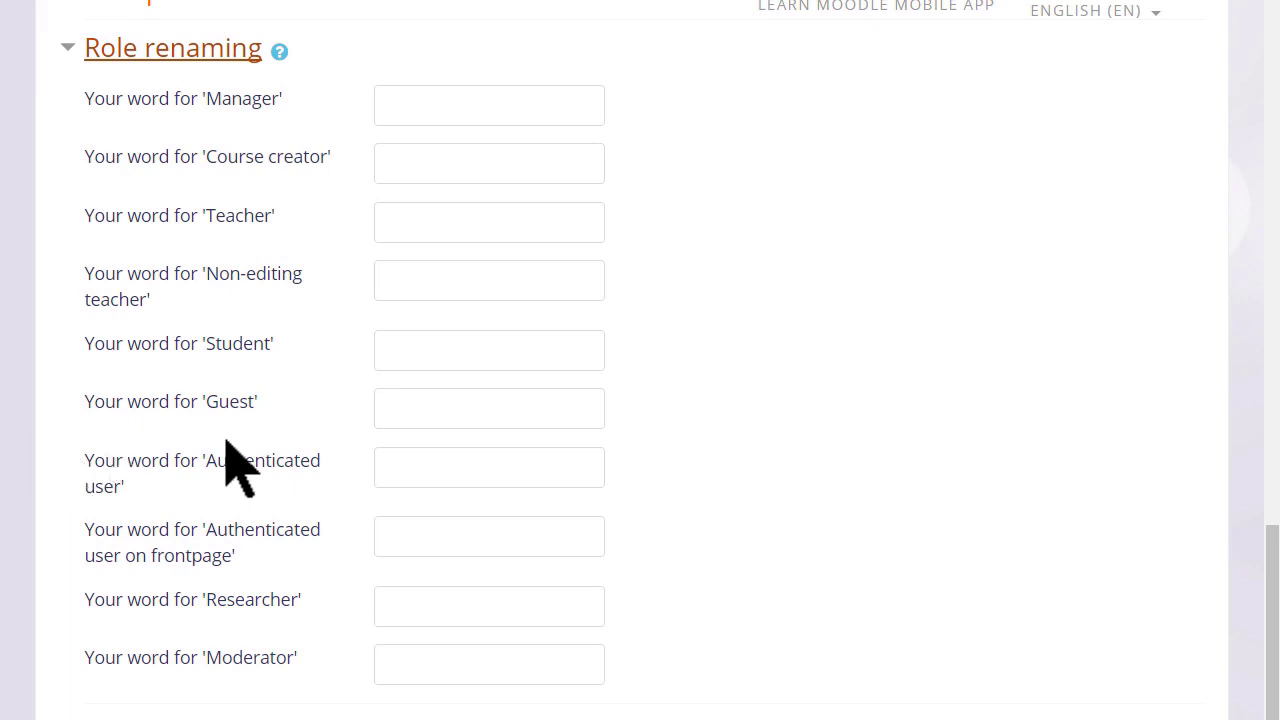
type("Learner")
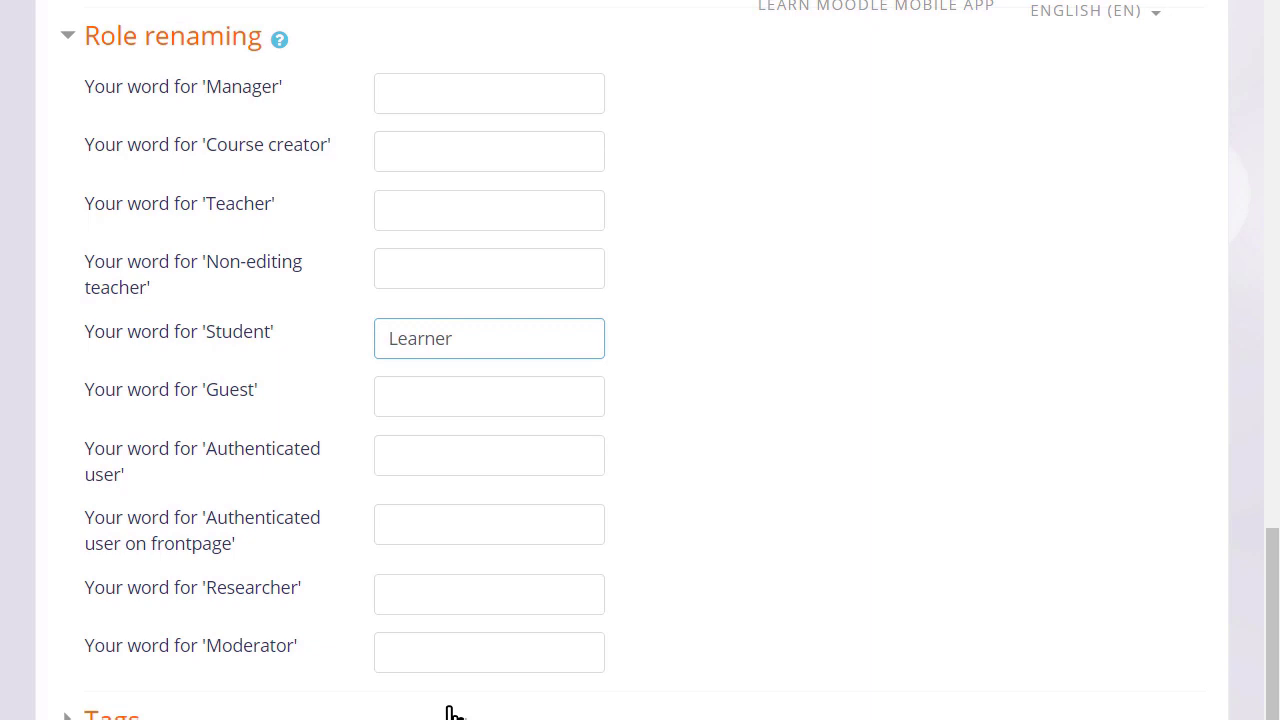
scroll("down", 3)
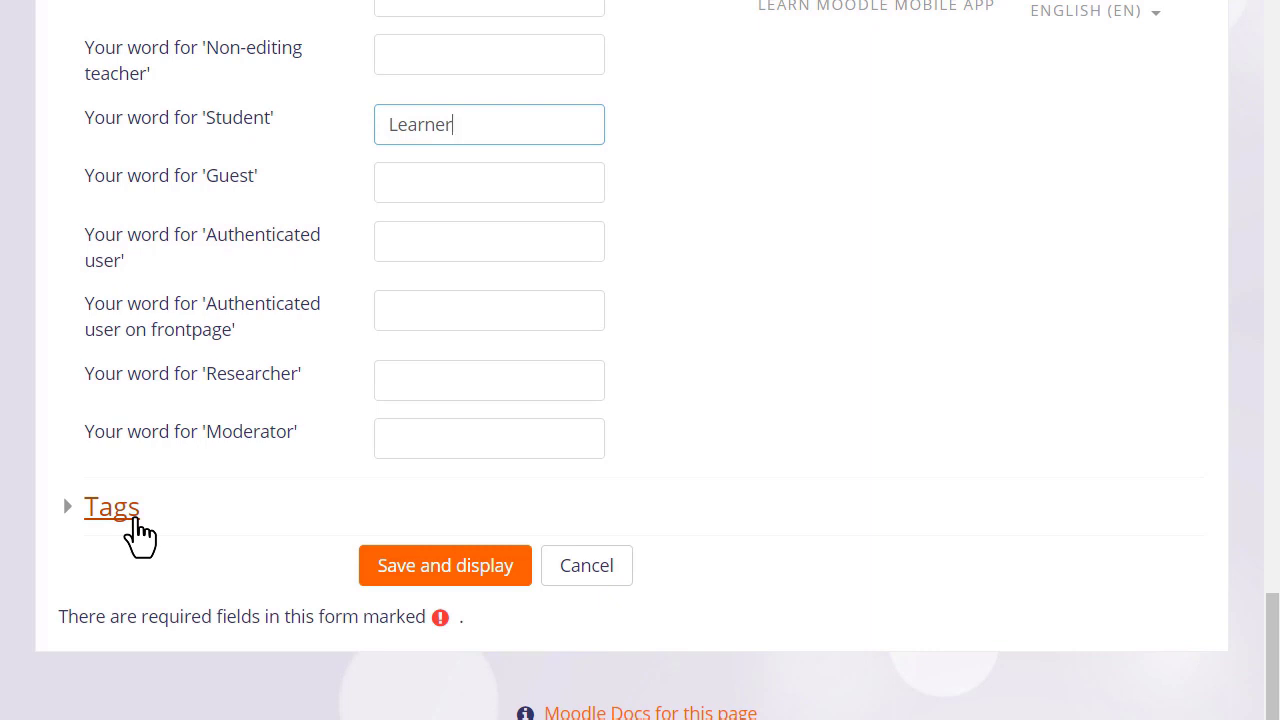
mouse_move(445, 565)
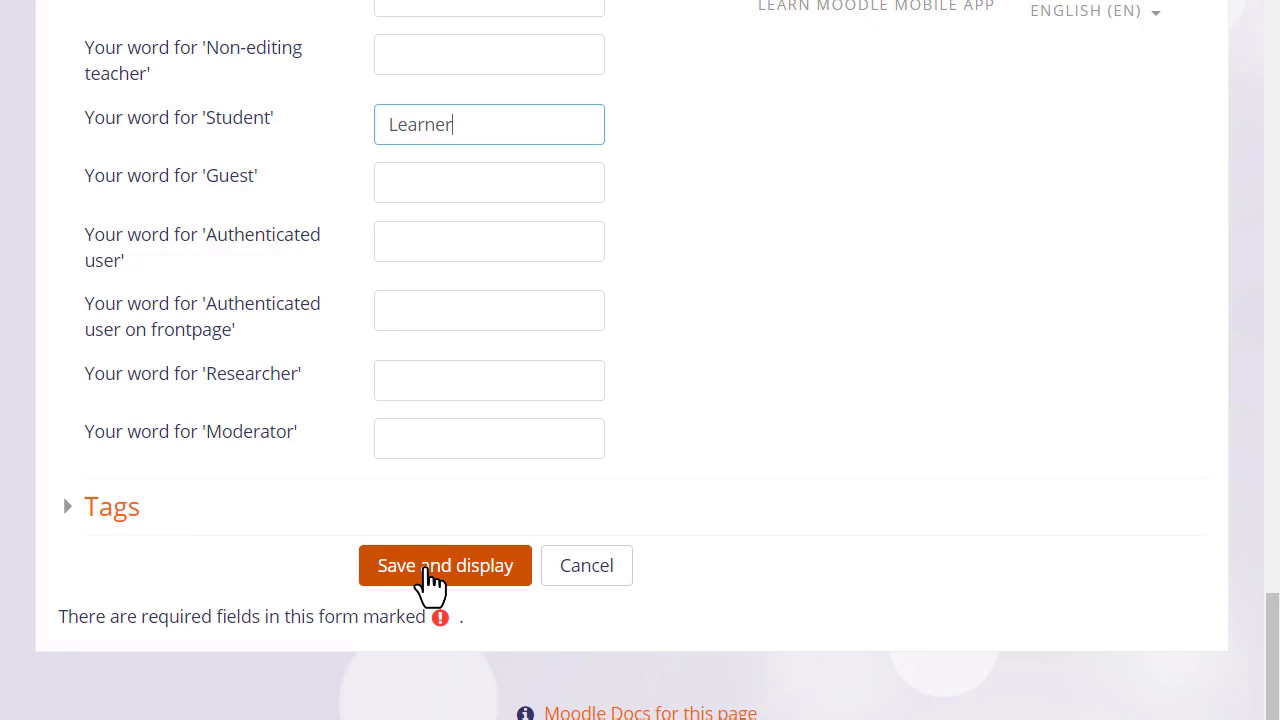